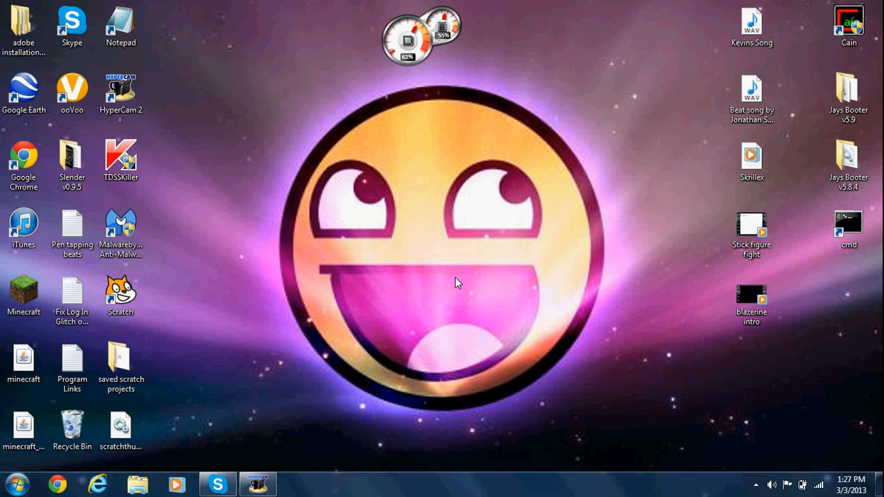
{"action": "mouse_move", "coordinate": [462, 186]}
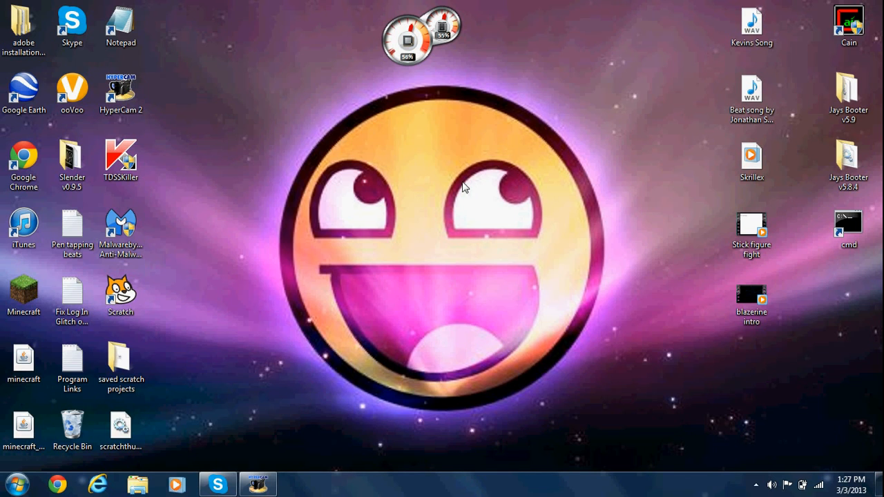
Launch and close a console, then create a desktop shortcut to cmd and drag it aside.
{"action": "double_click", "coordinate": [848, 223]}
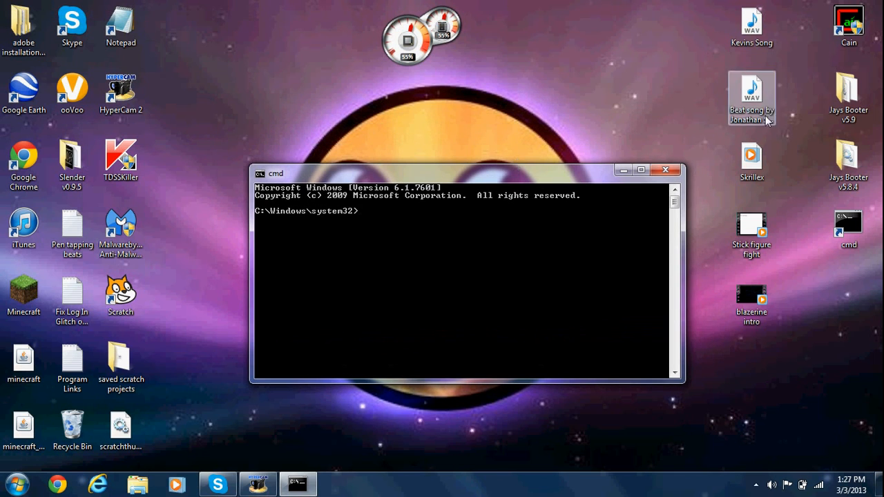
{"action": "left_click", "coordinate": [666, 170]}
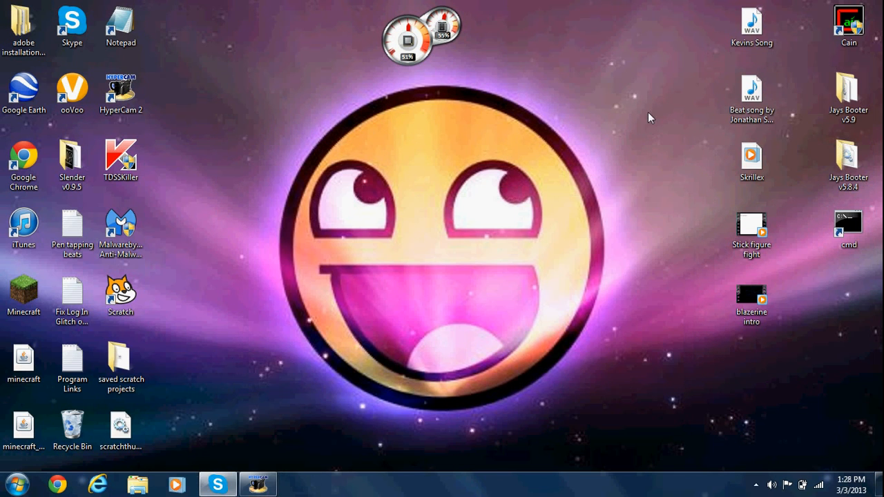
{"action": "right_click", "coordinate": [647, 118]}
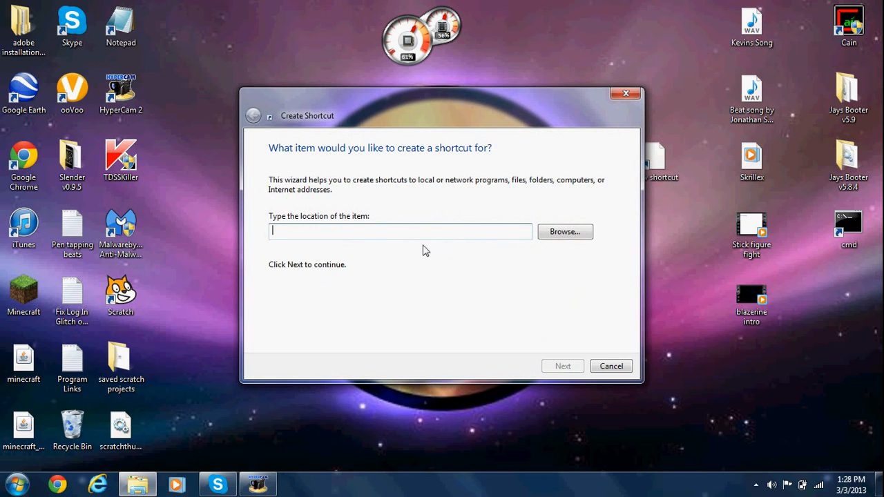
{"action": "type", "text": "cmd"}
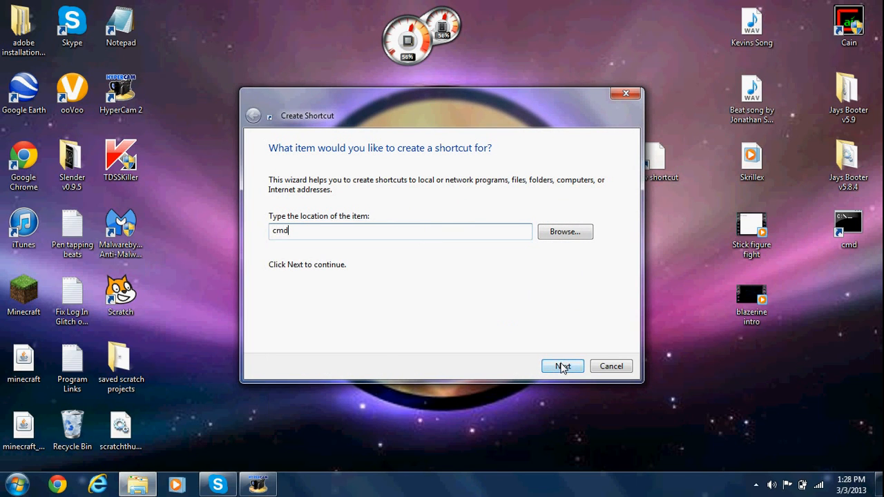
{"action": "left_click", "coordinate": [561, 366]}
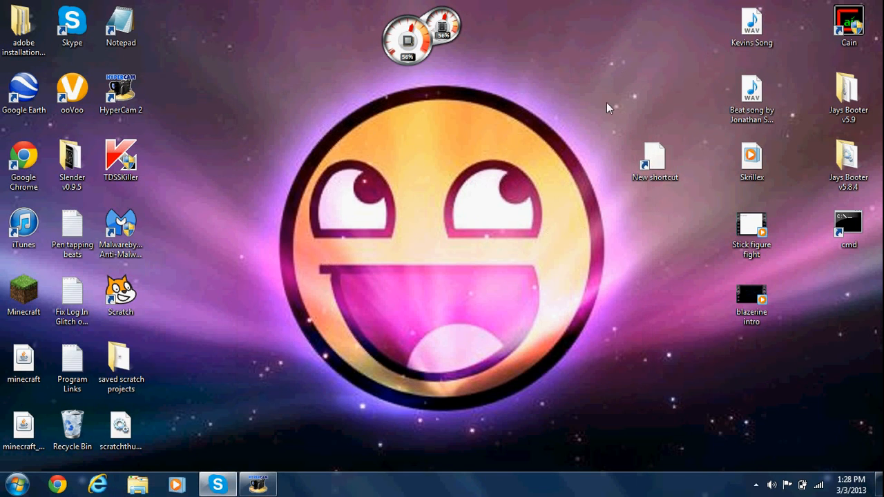
{"action": "left_click_drag", "start_coordinate": [607, 108], "coordinate": [553, 131]}
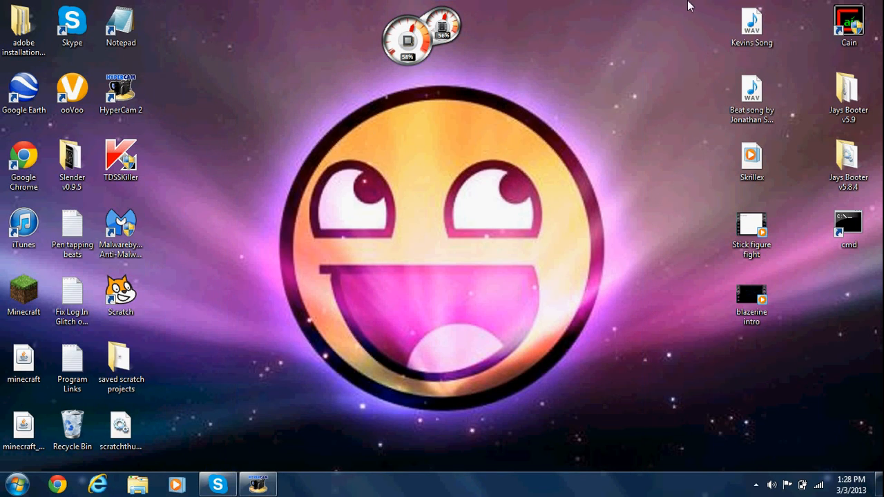
{"action": "mouse_move", "coordinate": [249, 6]}
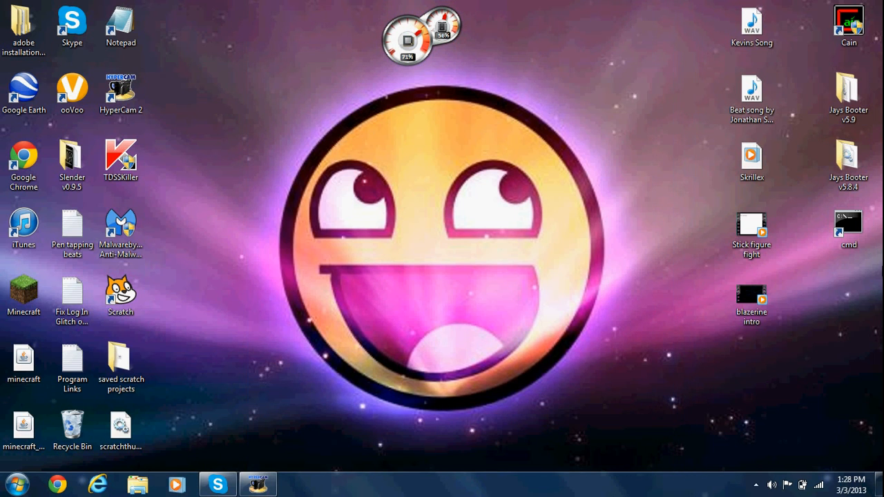
Search cmd from the Start menu, launch and close it, and reopen Start.
{"action": "left_click", "coordinate": [15, 483]}
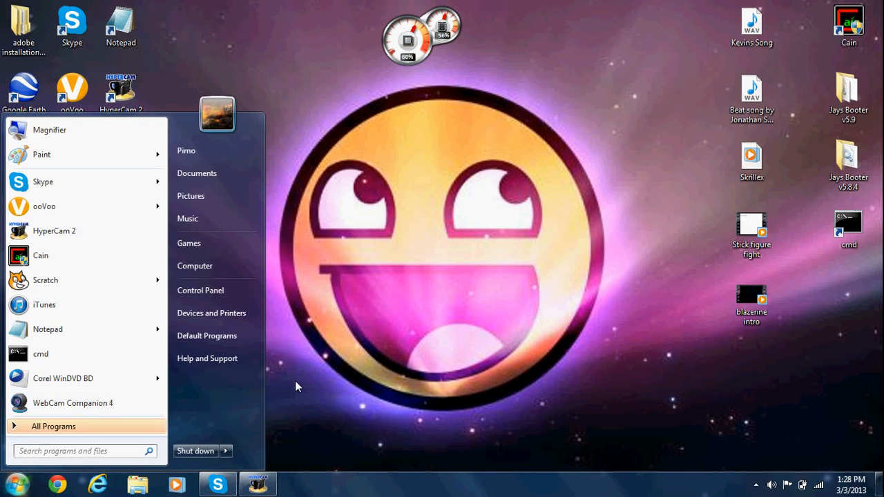
{"action": "type", "text": "cmd"}
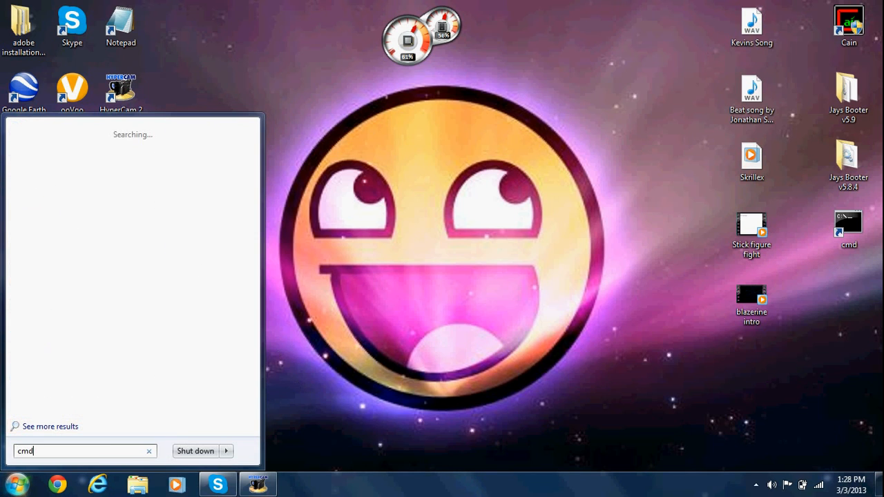
{"action": "mouse_move", "coordinate": [185, 258]}
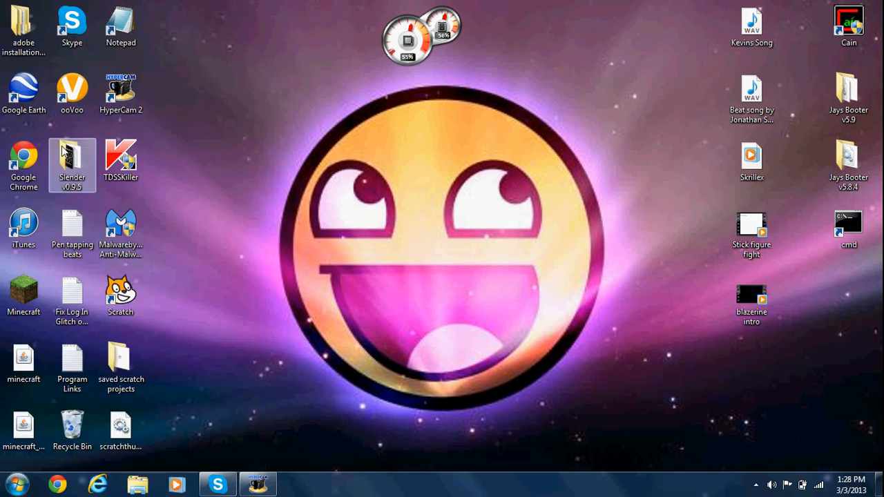
{"action": "double_click", "coordinate": [848, 228]}
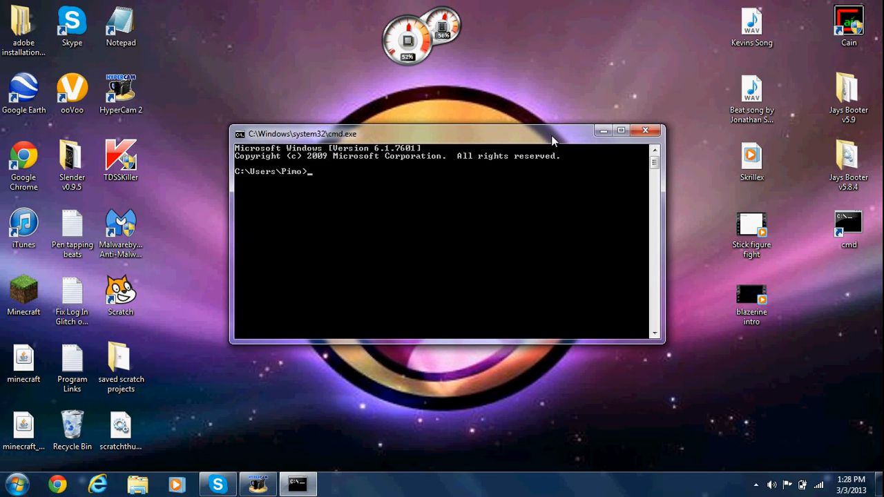
{"action": "left_click", "coordinate": [644, 130]}
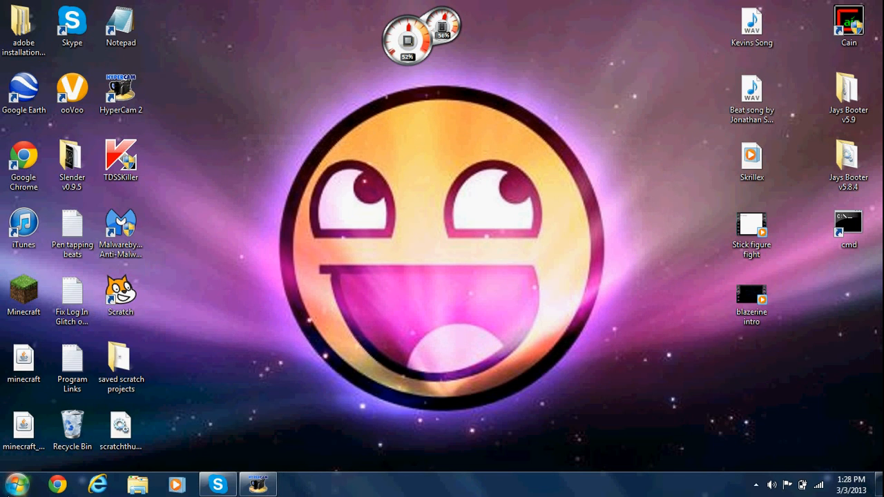
{"action": "left_click", "coordinate": [14, 484]}
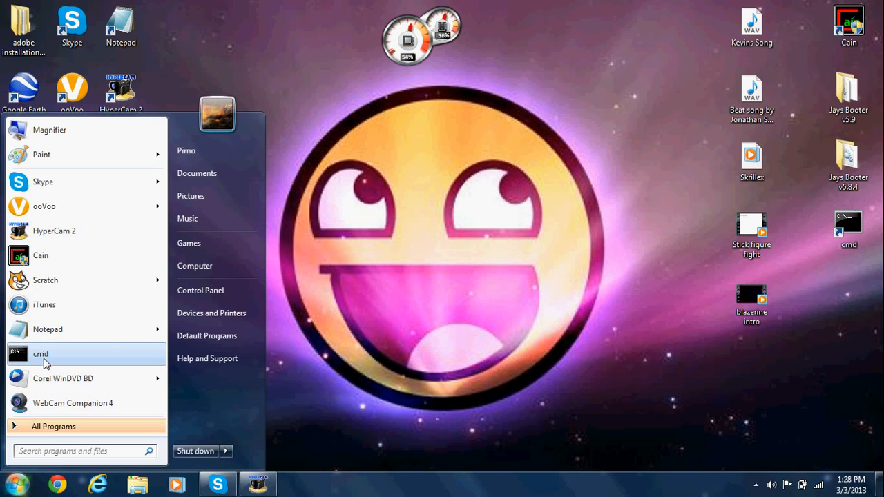
Launch cmd from Start, reopen it from the shortcut and run color to list the colour codes.
{"action": "left_click", "coordinate": [42, 354]}
{"action": "type", "text": "color red"}
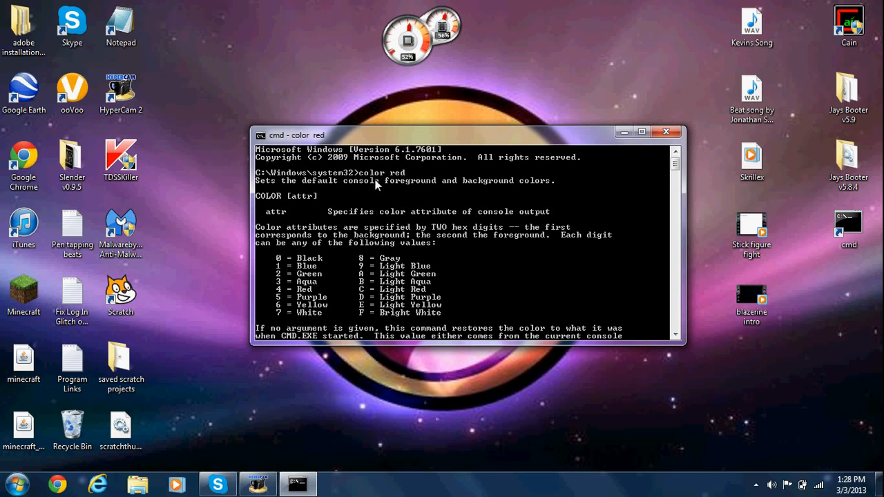
{"action": "left_click", "coordinate": [666, 133]}
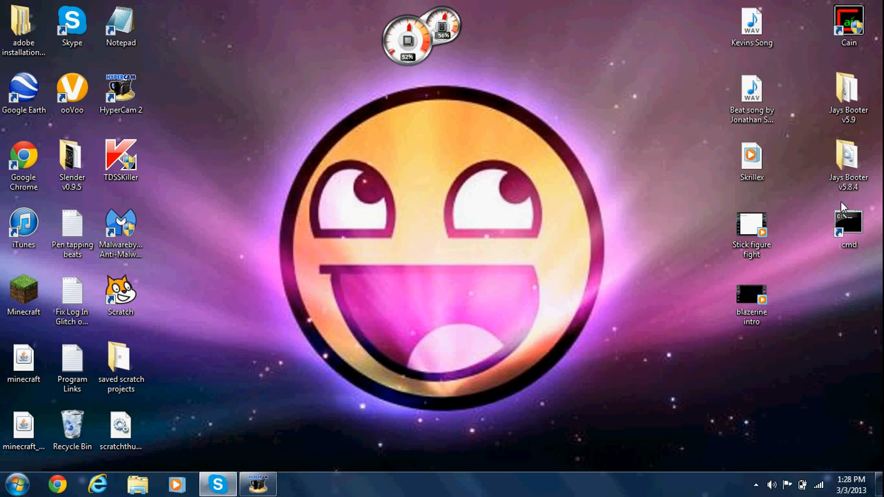
{"action": "double_click", "coordinate": [848, 221]}
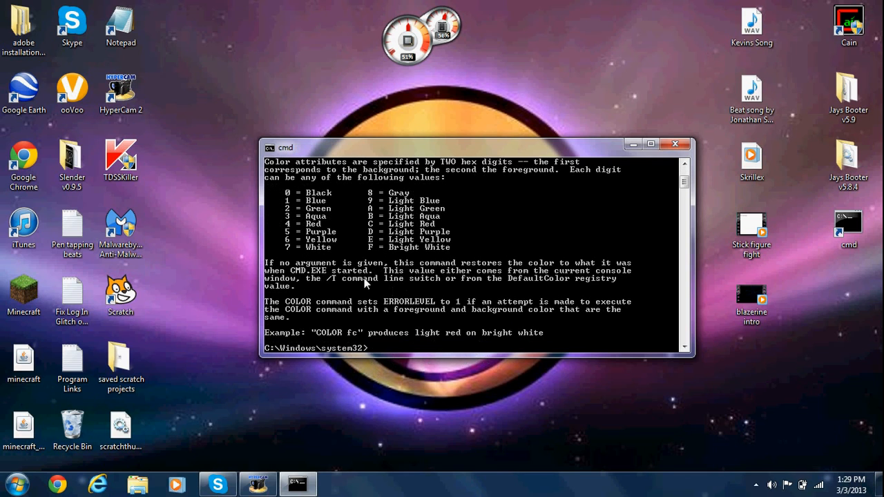
{"action": "type", "text": "color"}
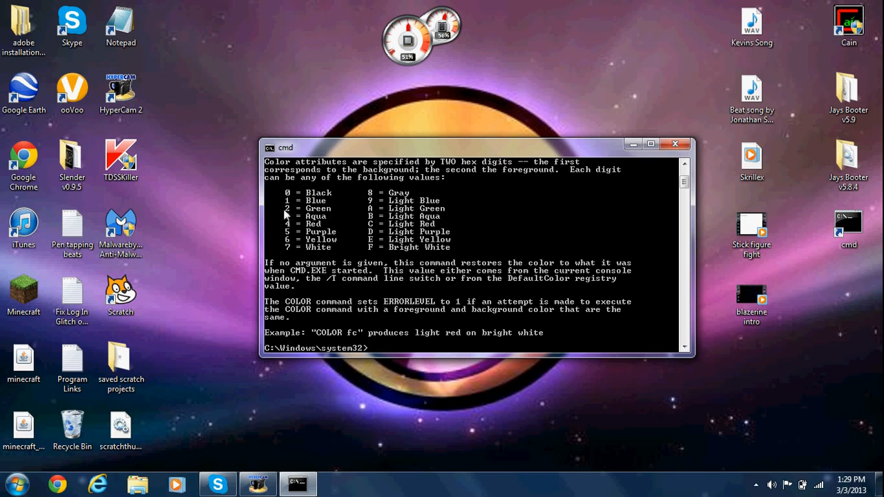
{"action": "mouse_move", "coordinate": [318, 412]}
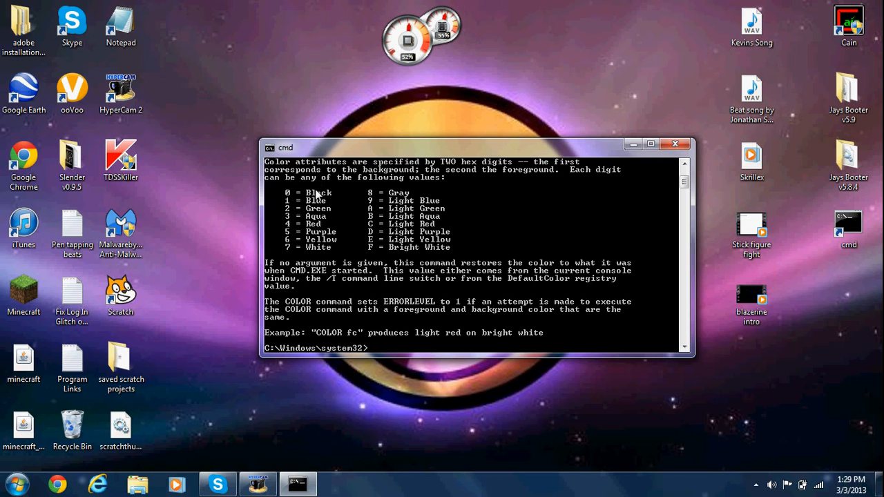
{"action": "mouse_move", "coordinate": [415, 220]}
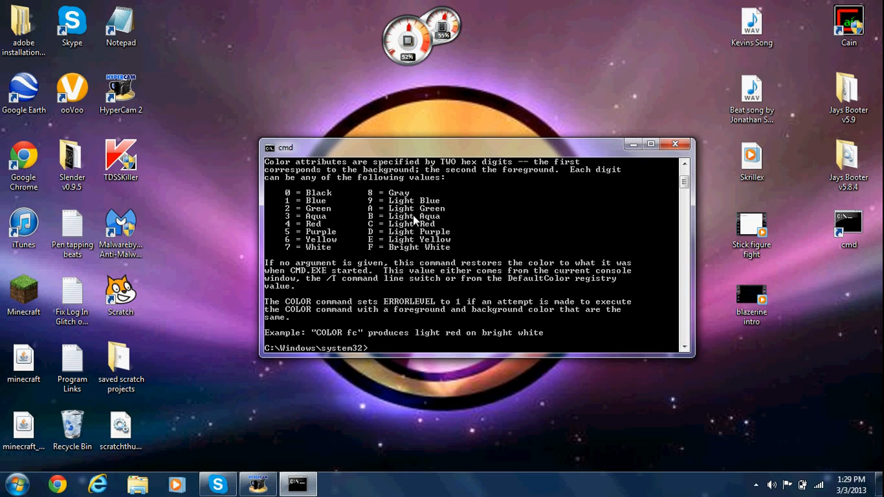
{"action": "mouse_move", "coordinate": [372, 227]}
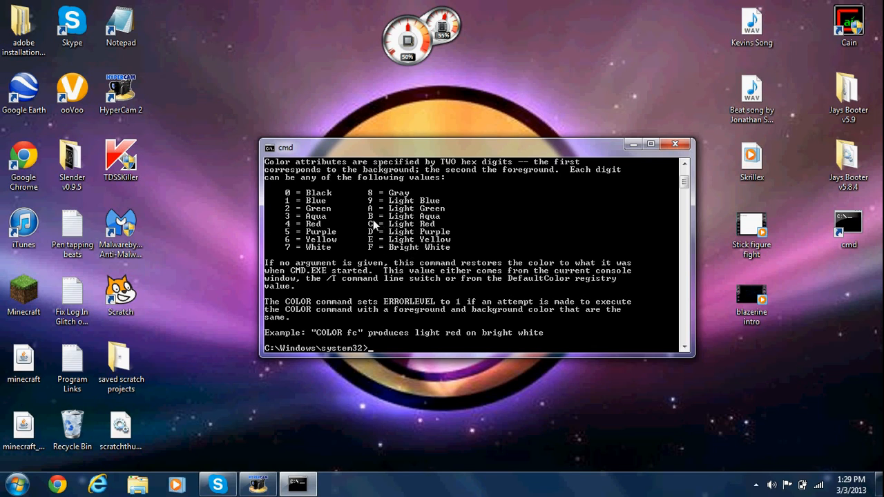
{"action": "mouse_move", "coordinate": [301, 236]}
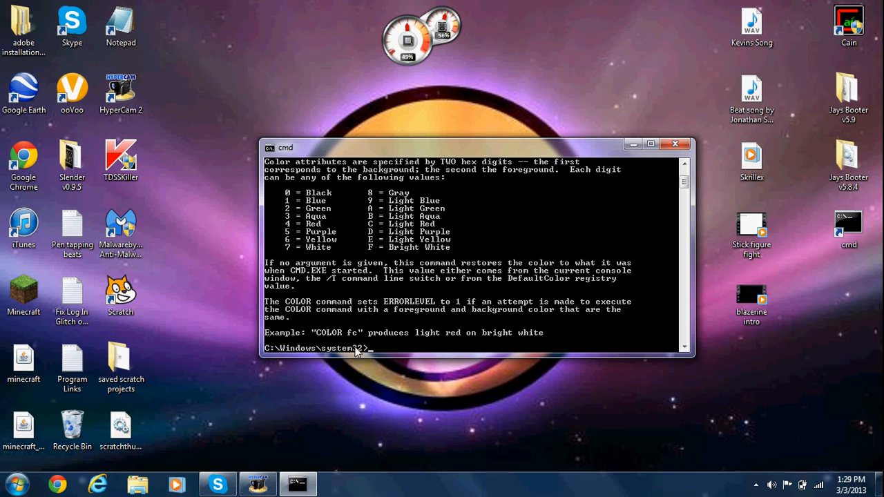
{"action": "mouse_move", "coordinate": [376, 298]}
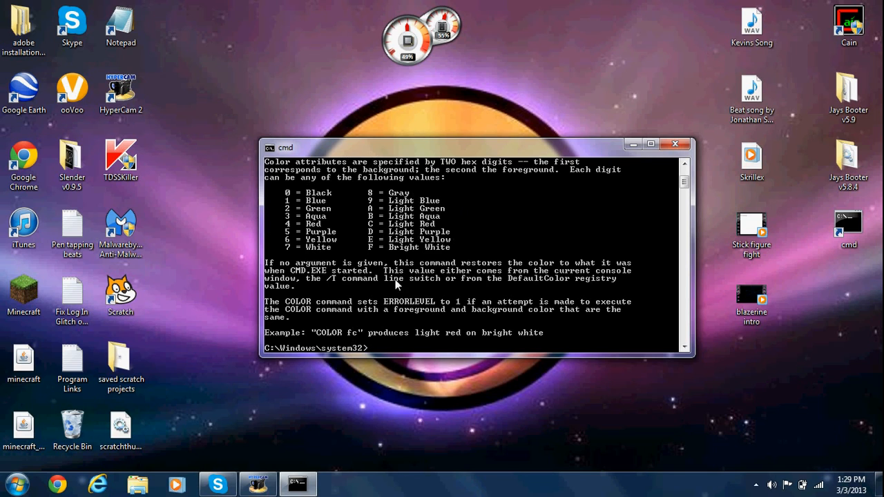
Run color 5 then color 2f for a green background, and show the color help again.
{"action": "type", "text": "co"}
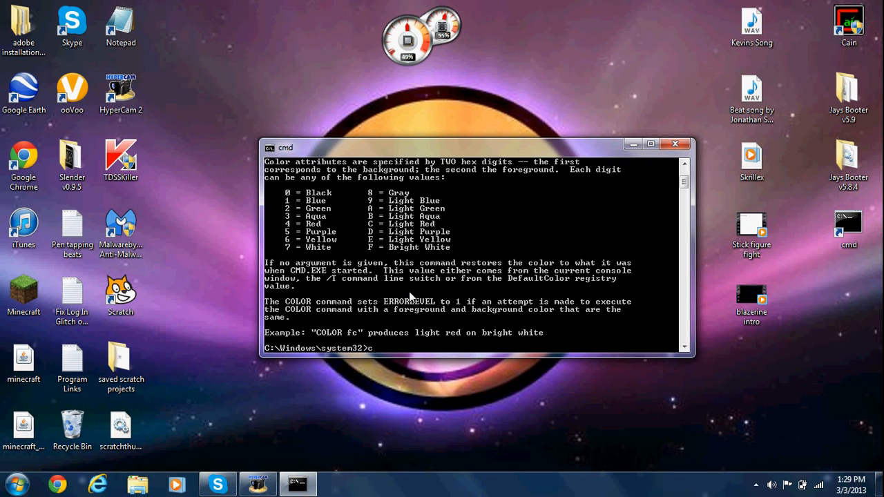
{"action": "type", "text": "olor 5"}
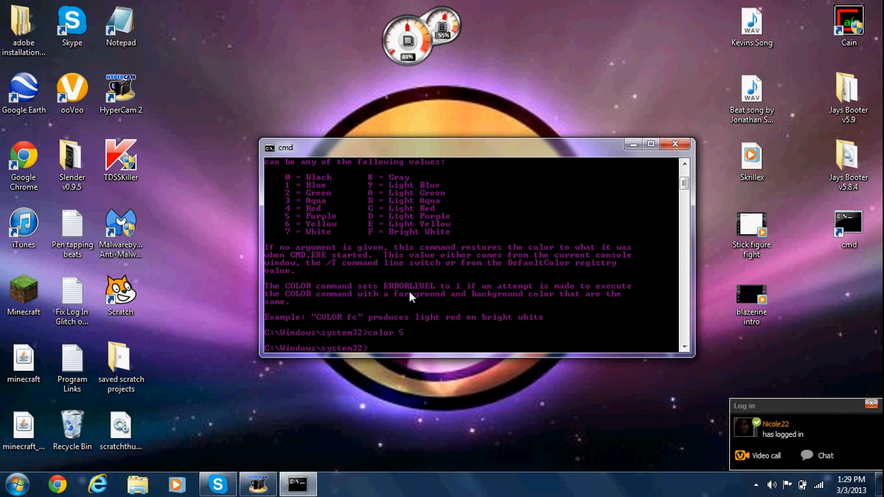
{"action": "type", "text": "color"}
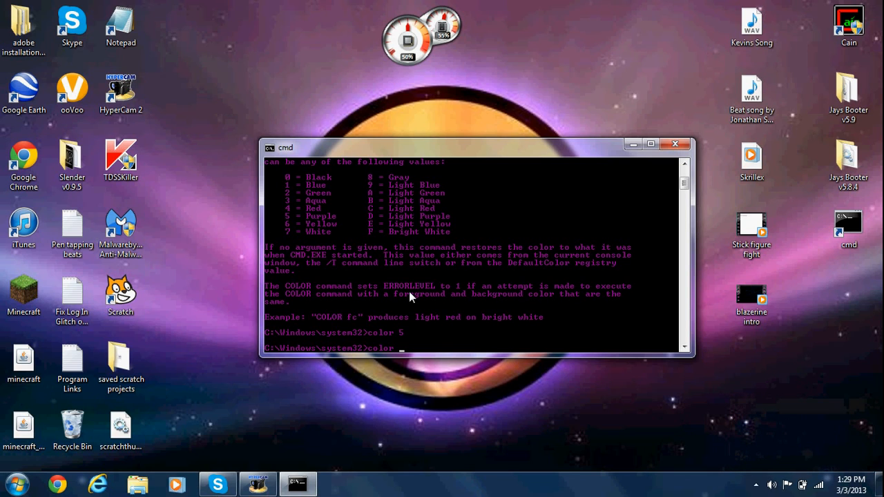
{"action": "type", "text": "2"}
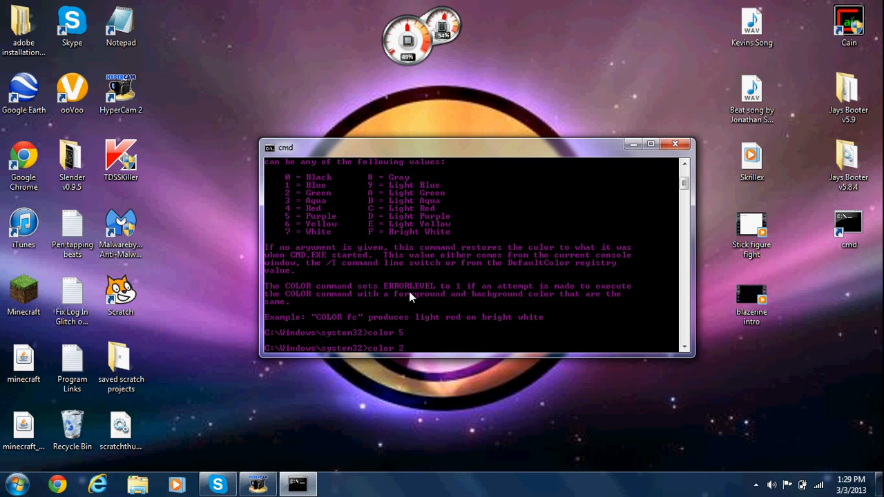
{"action": "type", "text": "f"}
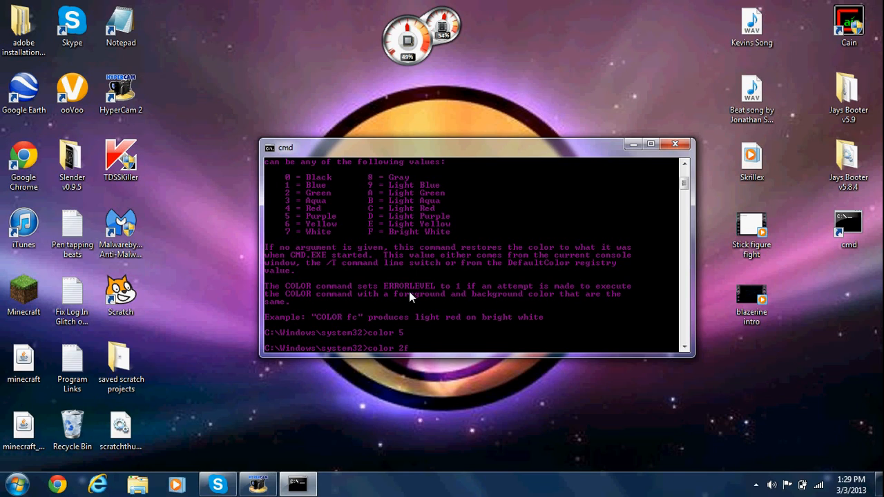
{"action": "mouse_move", "coordinate": [370, 241]}
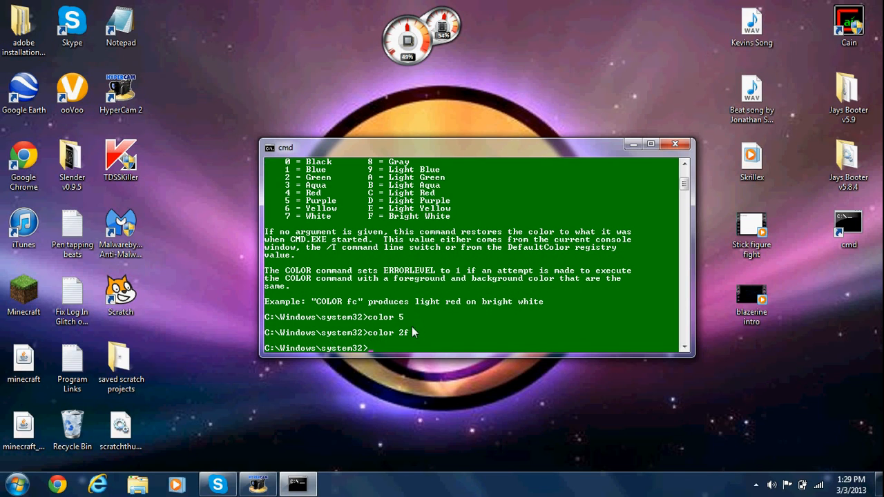
{"action": "type", "text": "color"}
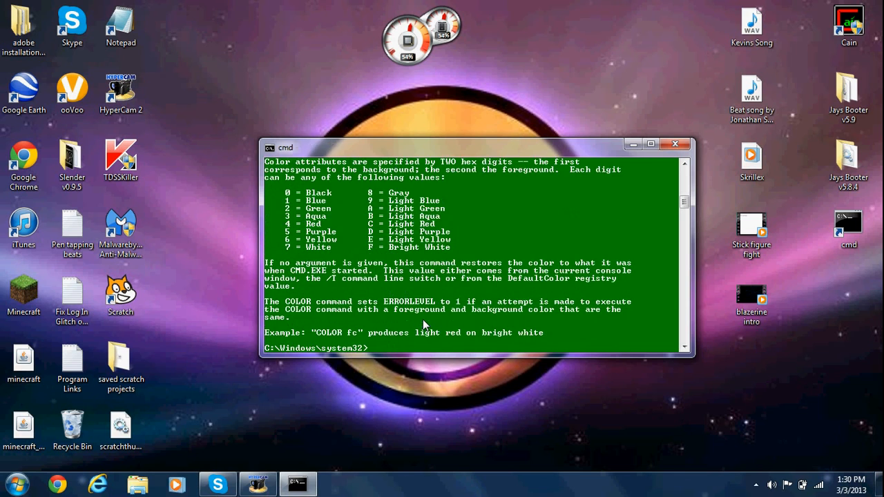
{"action": "mouse_move", "coordinate": [359, 250]}
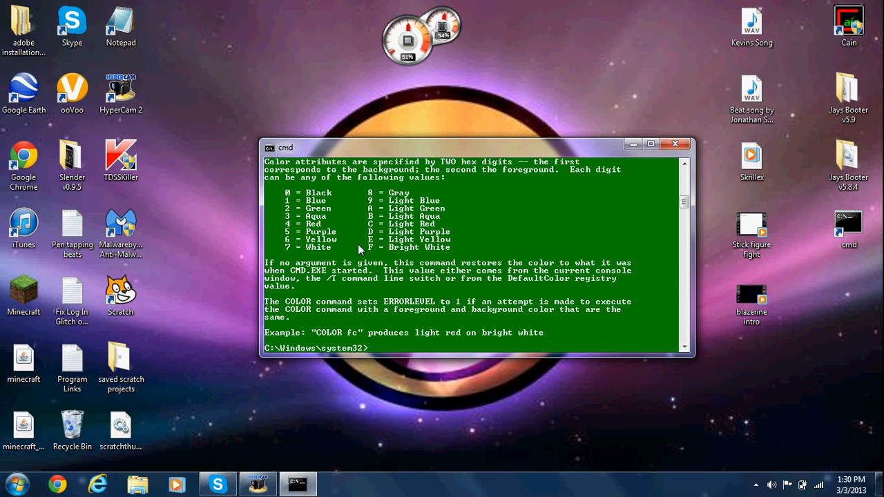
Run color 0f to restore white-on-black, then begin another color command.
{"action": "type", "text": "color"}
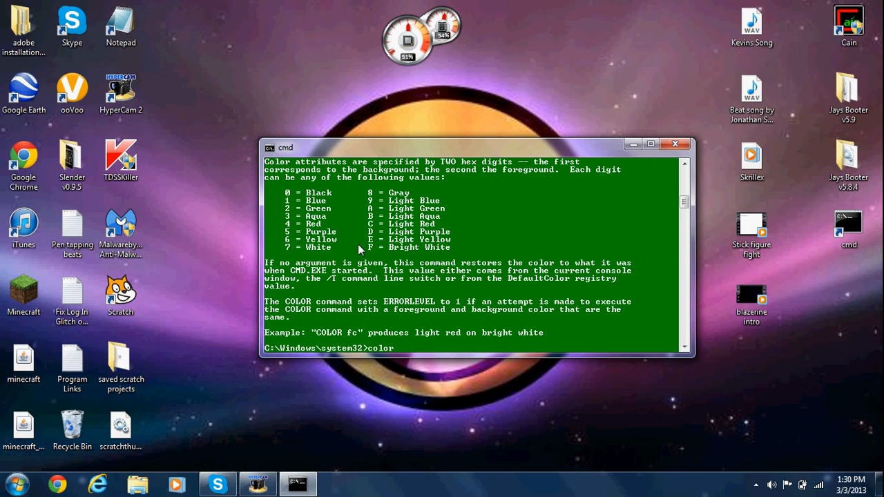
{"action": "type", "text": "0f"}
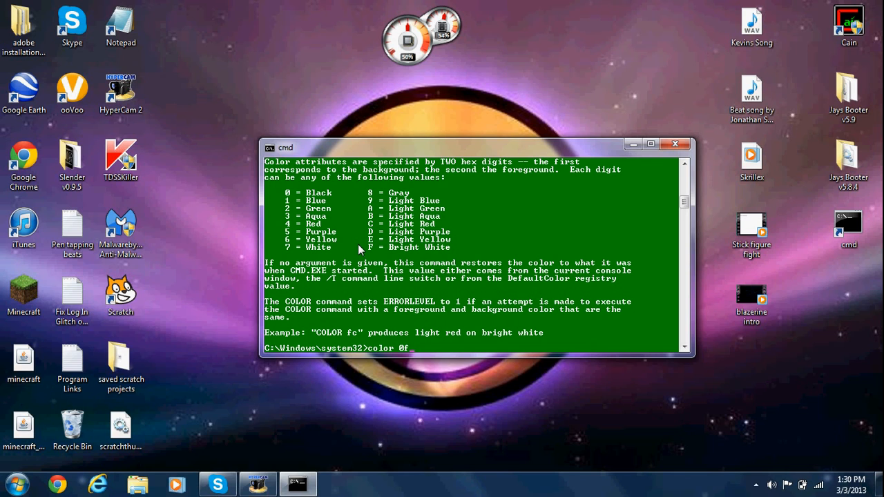
{"action": "key", "text": "Return"}
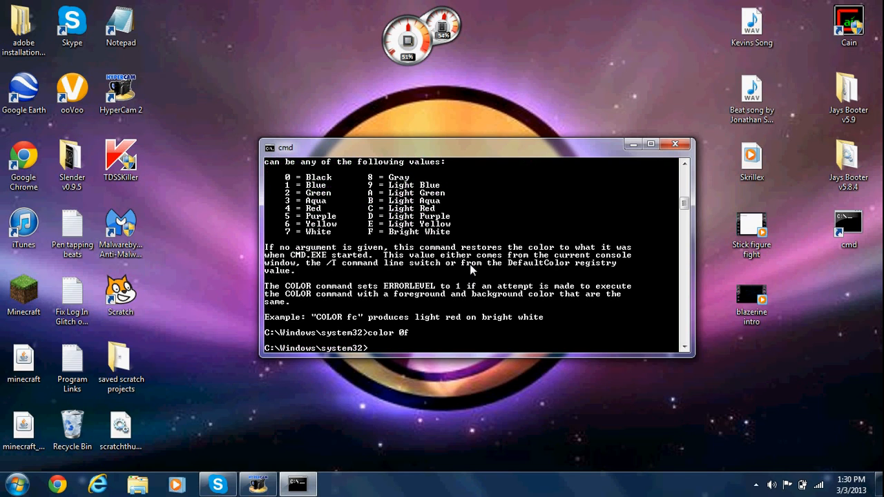
{"action": "type", "text": "color"}
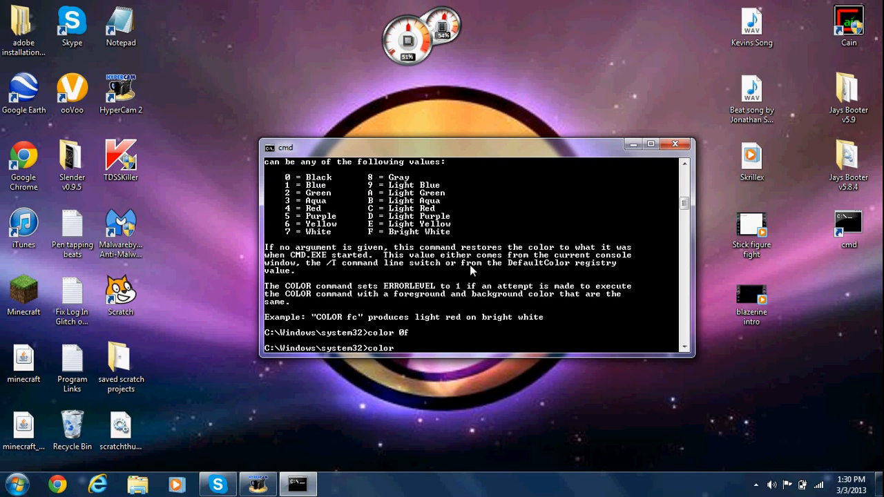
{"action": "key", "text": "Return"}
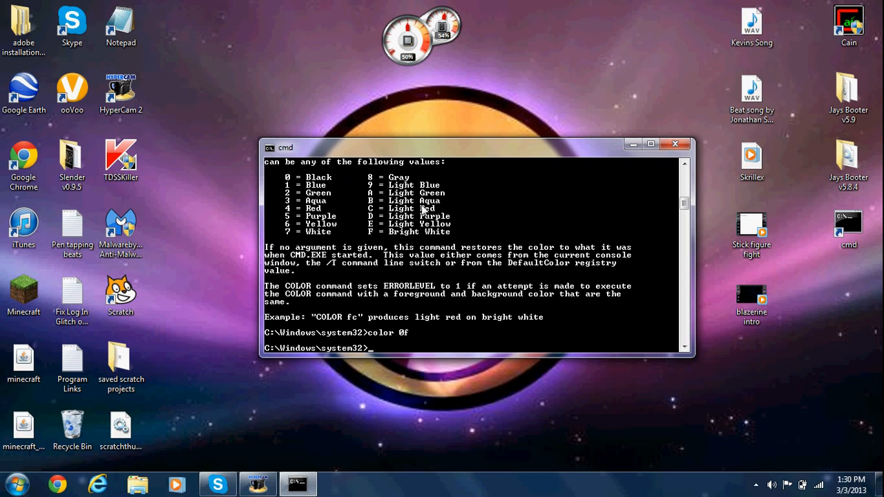
{"action": "type", "text": "col"}
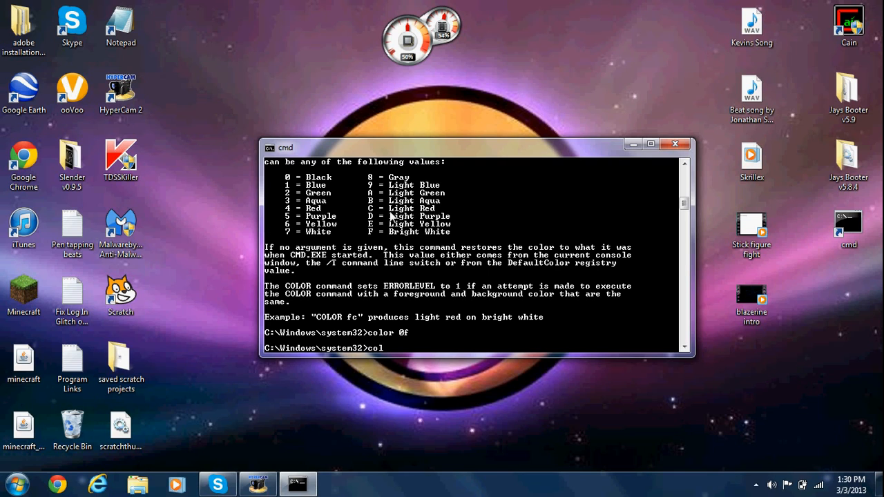
{"action": "type", "text": "or"}
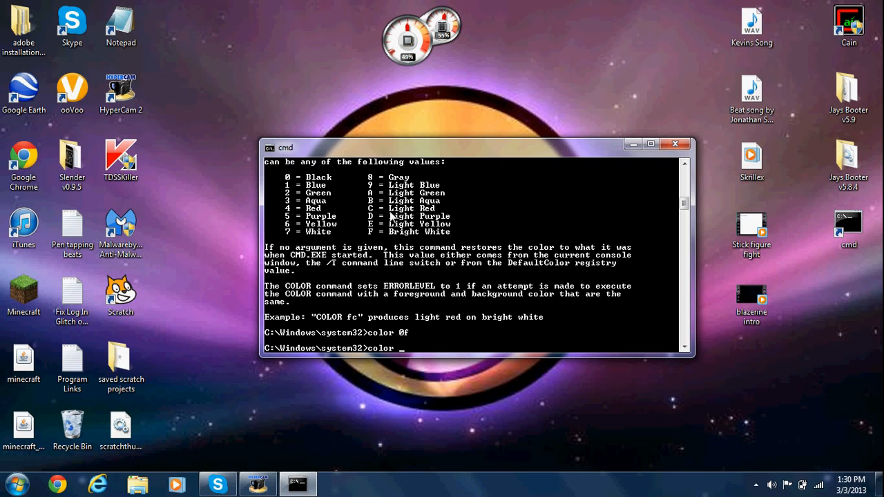
Try color 5a (green on purple), return to color 0f and close the console.
{"action": "type", "text": "5a"}
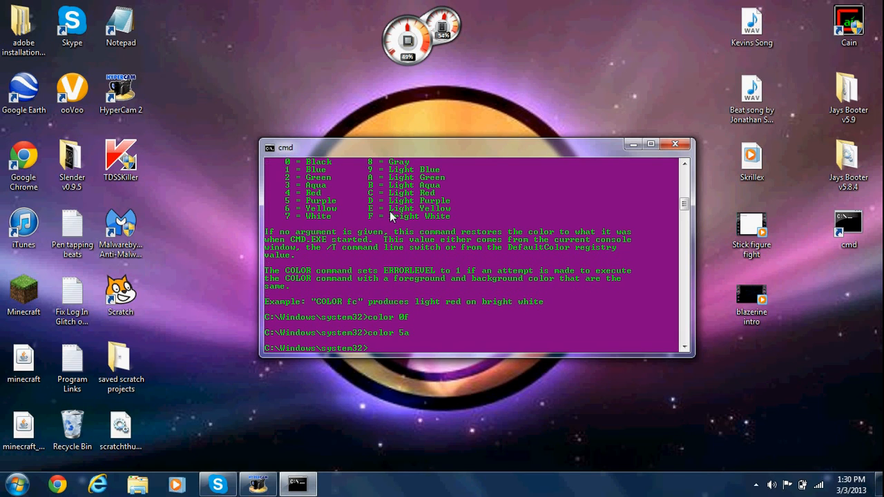
{"action": "type", "text": "col"}
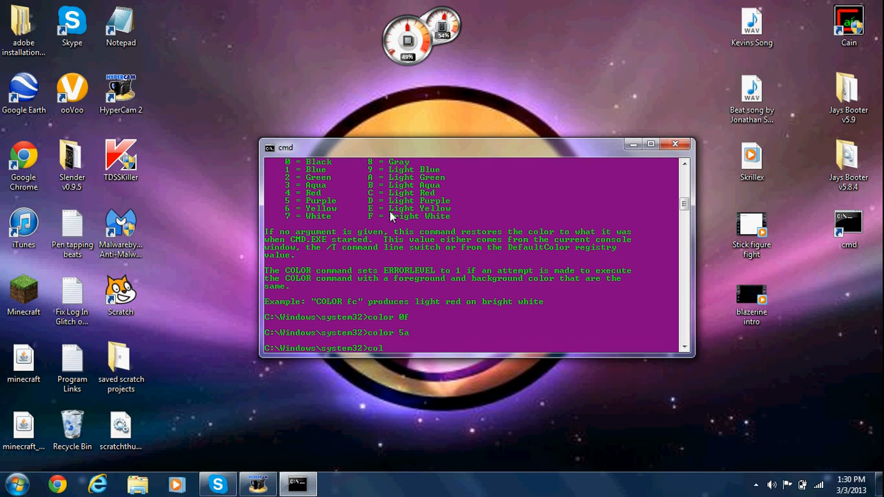
{"action": "type", "text": "or 0f"}
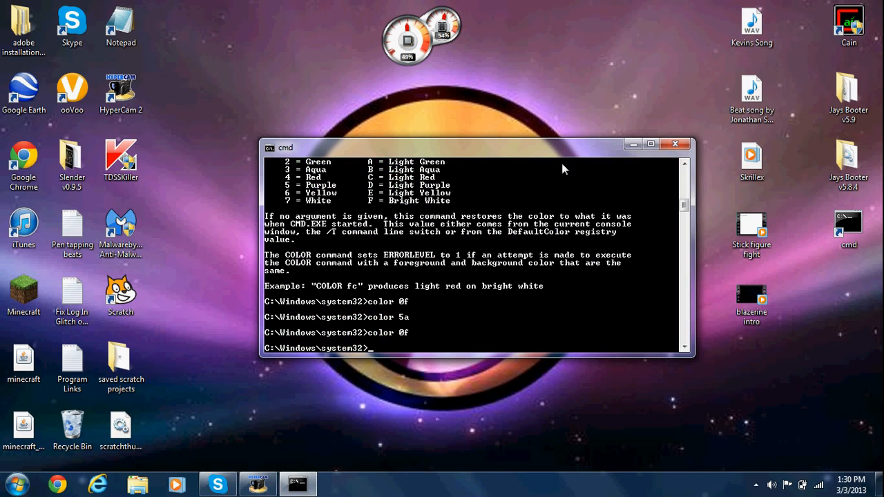
{"action": "left_click", "coordinate": [674, 145]}
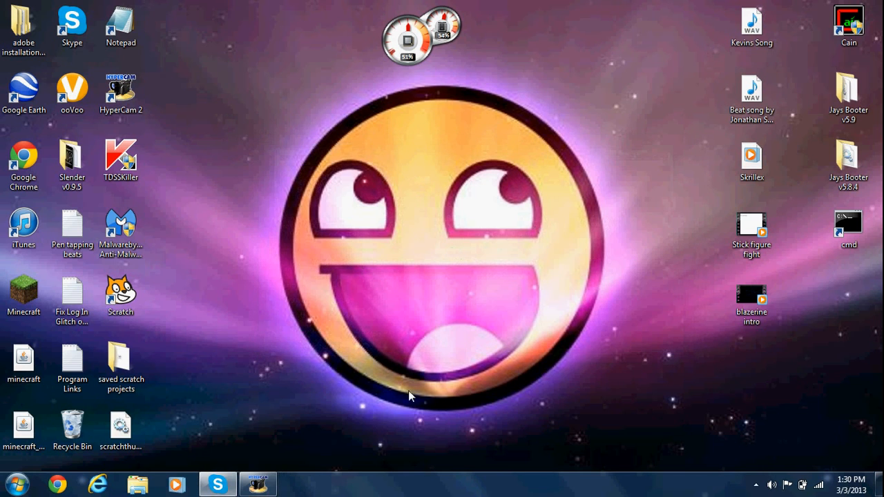
{"action": "double_click", "coordinate": [848, 222]}
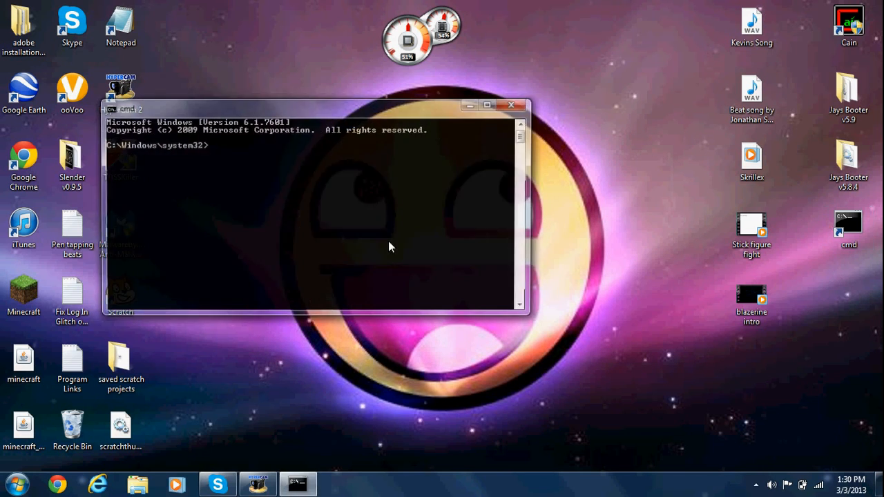
{"action": "type", "text": "color"}
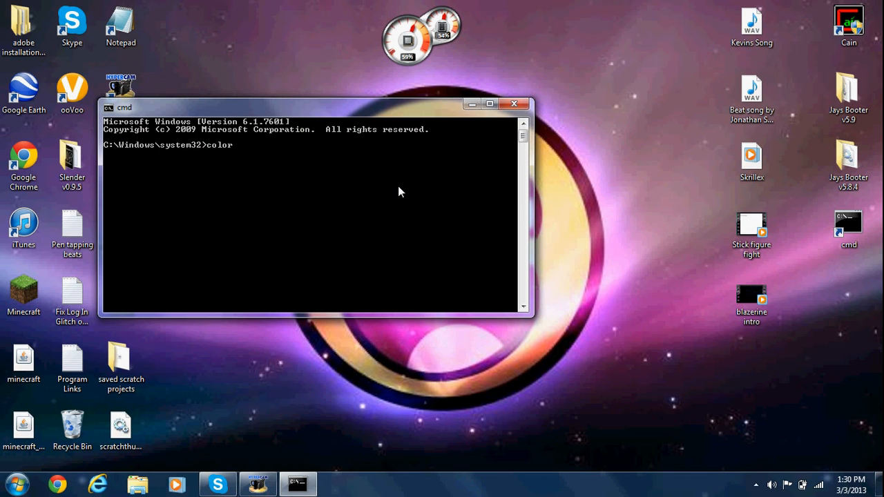
{"action": "key", "text": "Return"}
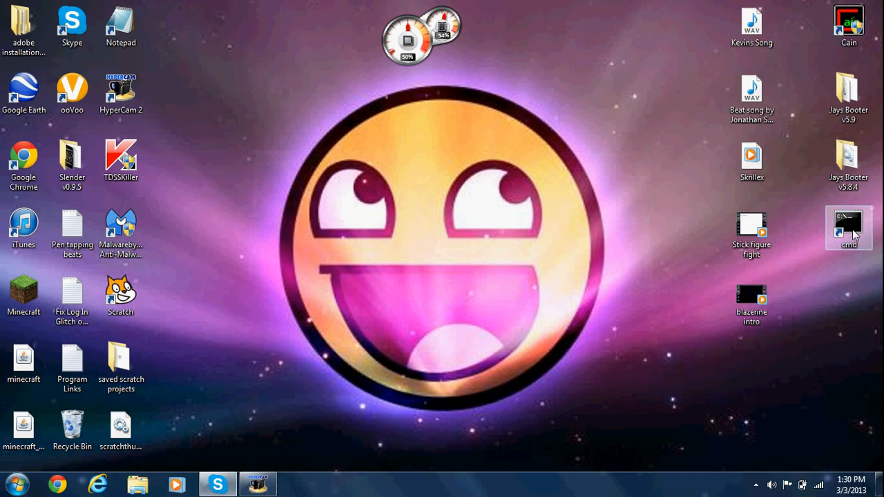
In a new console, run color re for the help list, then color 2 for green text.
{"action": "double_click", "coordinate": [848, 228]}
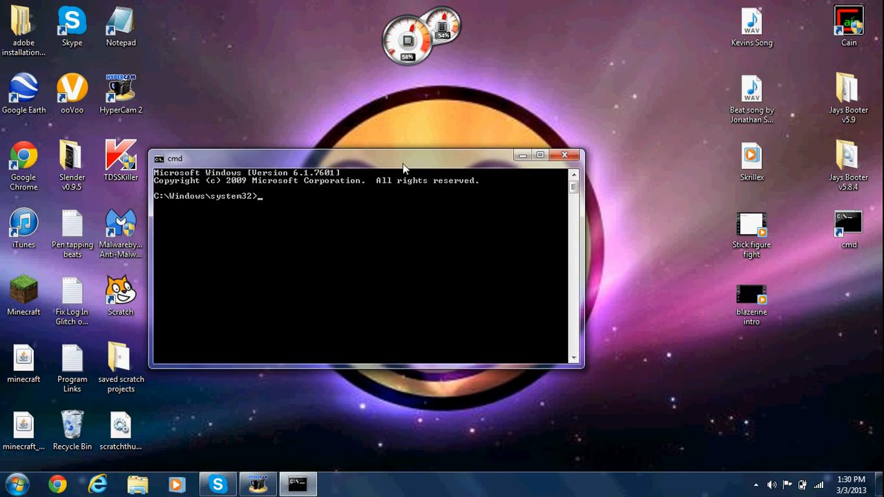
{"action": "type", "text": "color re"}
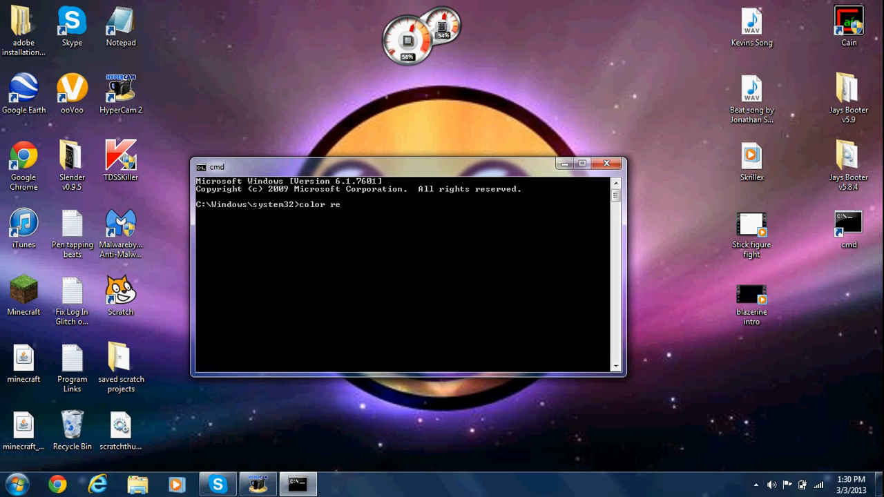
{"action": "key", "text": "Return"}
{"action": "type", "text": "col"}
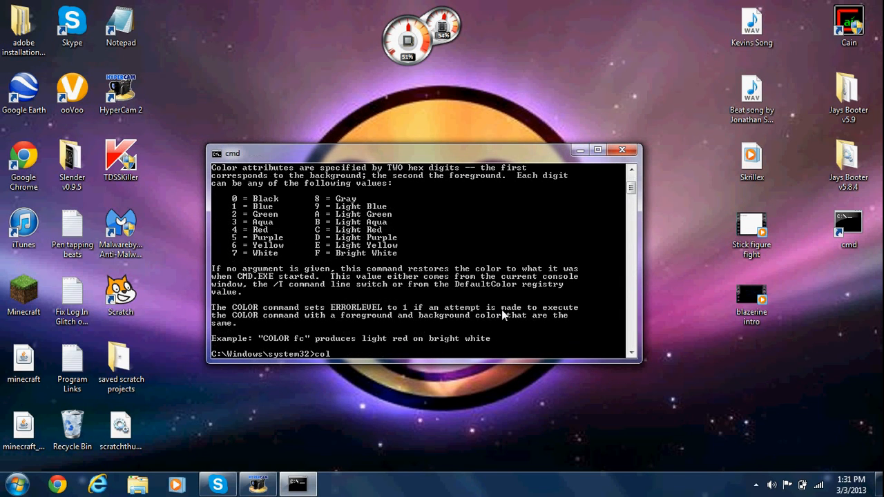
{"action": "type", "text": "or 2"}
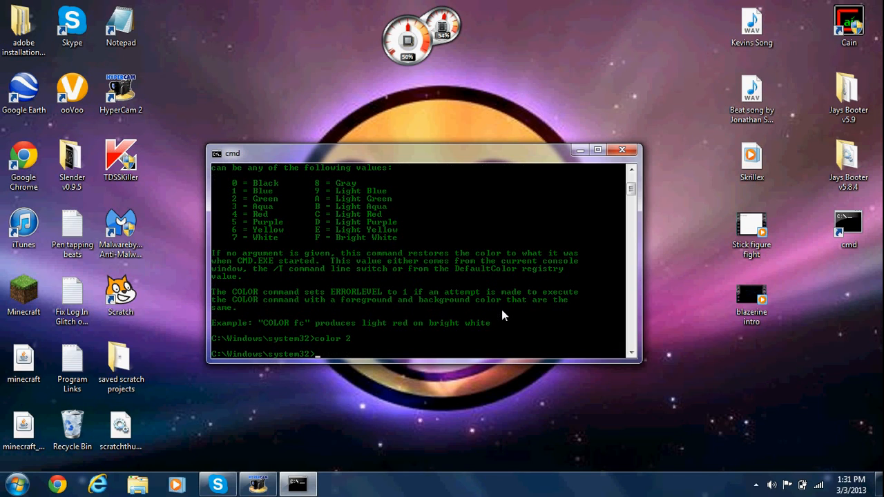
{"action": "mouse_move", "coordinate": [467, 215]}
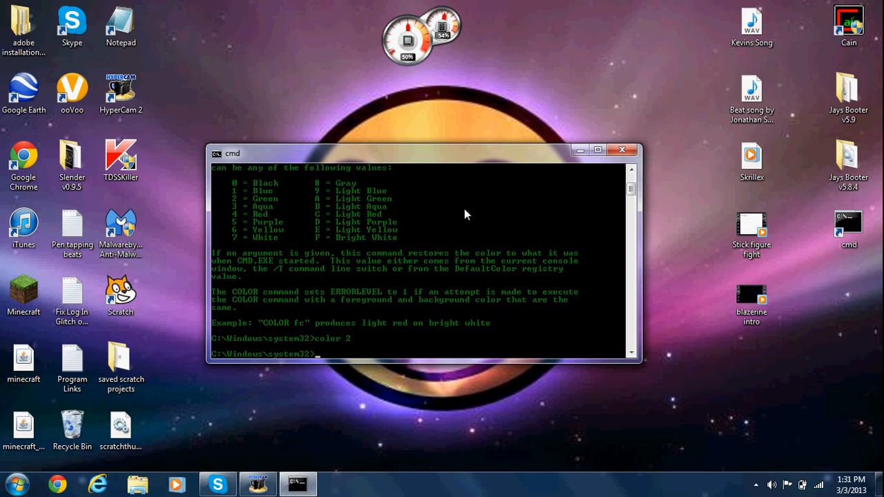
{"action": "mouse_move", "coordinate": [384, 215]}
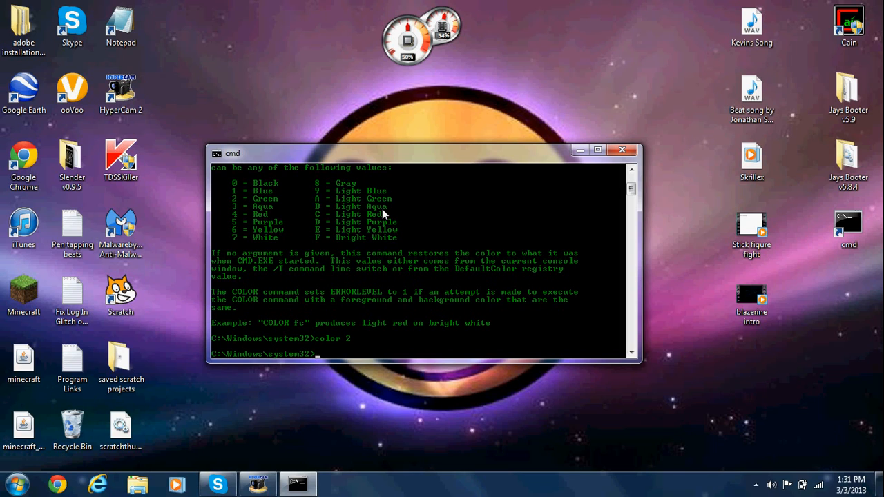
Run tree in a fresh console, scroll through the folder diagram and close the window.
{"action": "type", "text": "tr"}
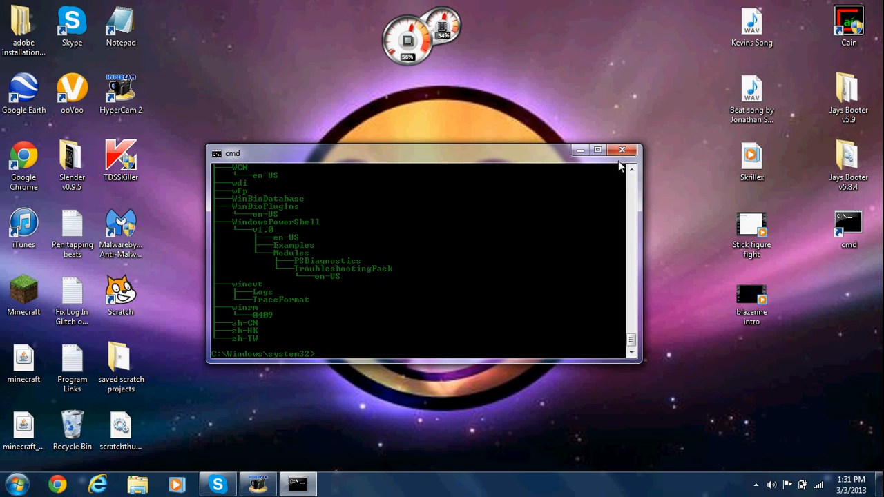
{"action": "left_click", "coordinate": [621, 149]}
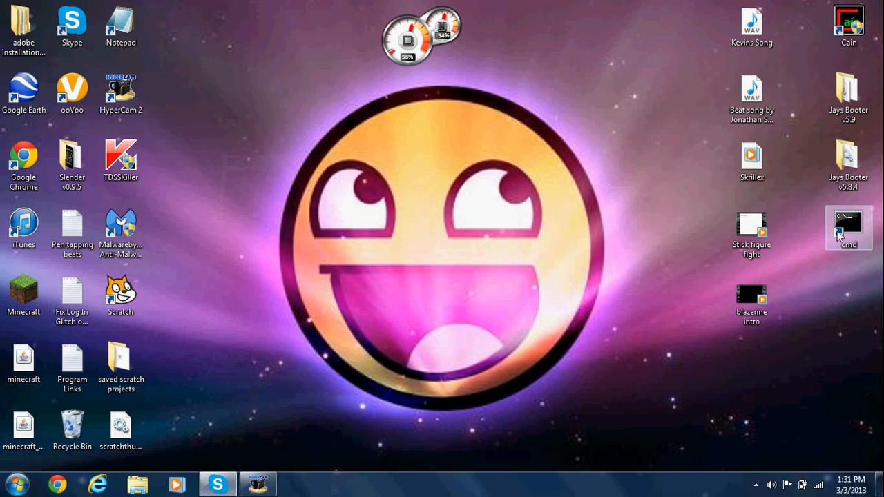
{"action": "double_click", "coordinate": [848, 228]}
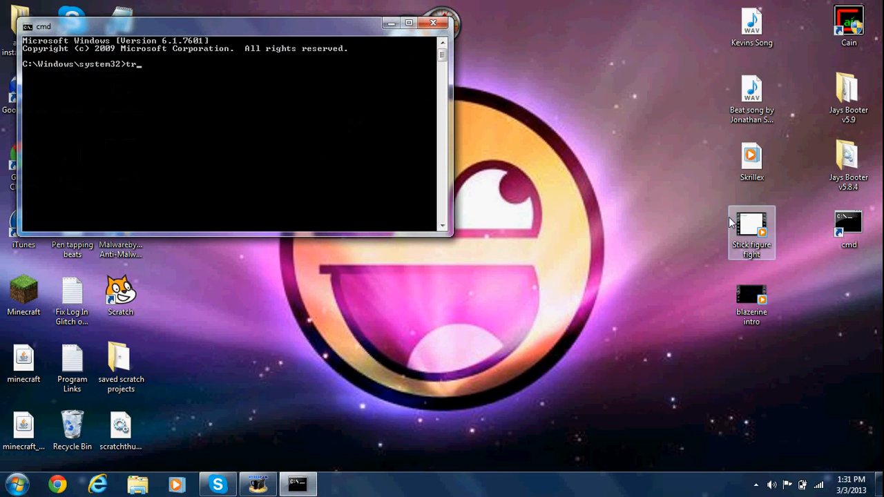
{"action": "key", "text": "Return"}
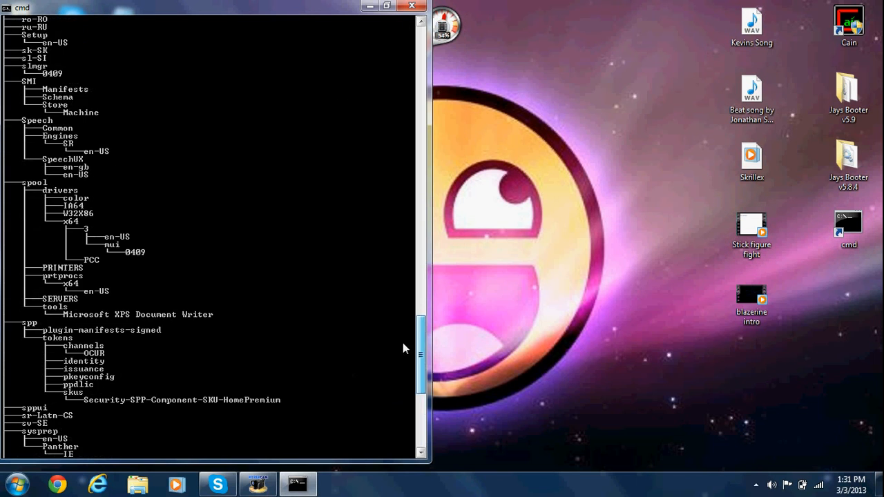
{"action": "scroll", "scroll_direction": "up", "scroll_amount": 3}
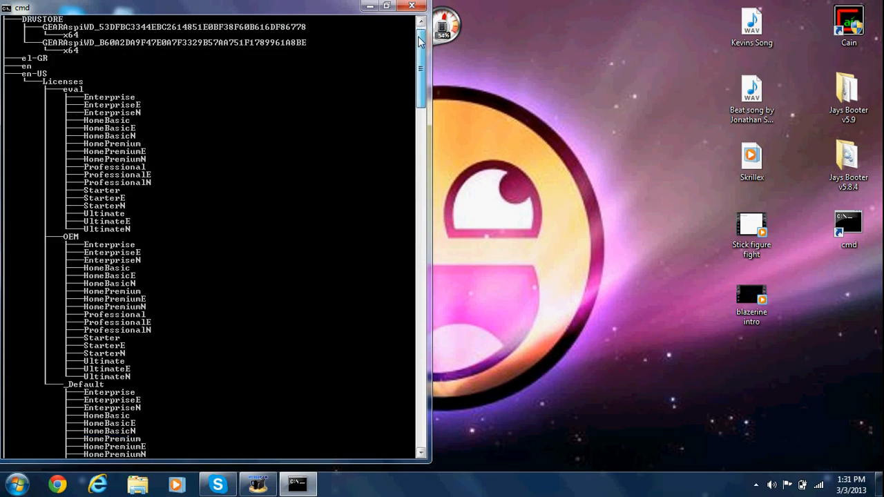
{"action": "scroll", "scroll_direction": "down", "scroll_amount": 3}
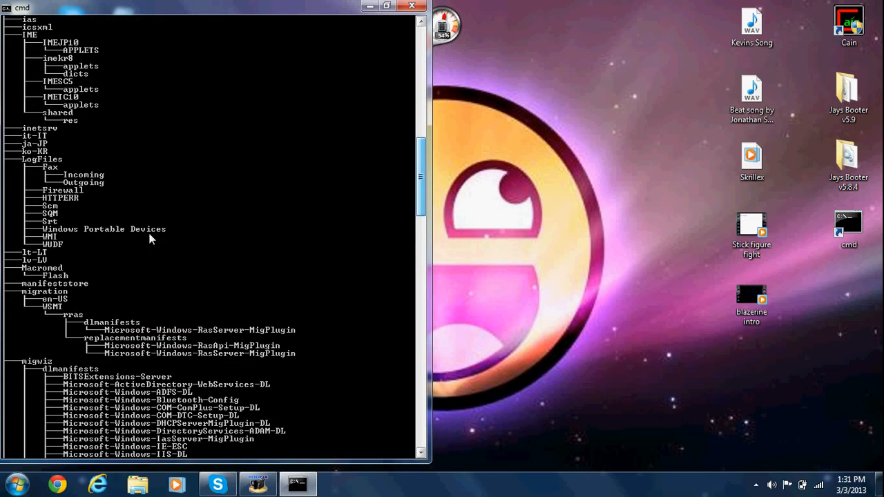
{"action": "mouse_move", "coordinate": [401, 193]}
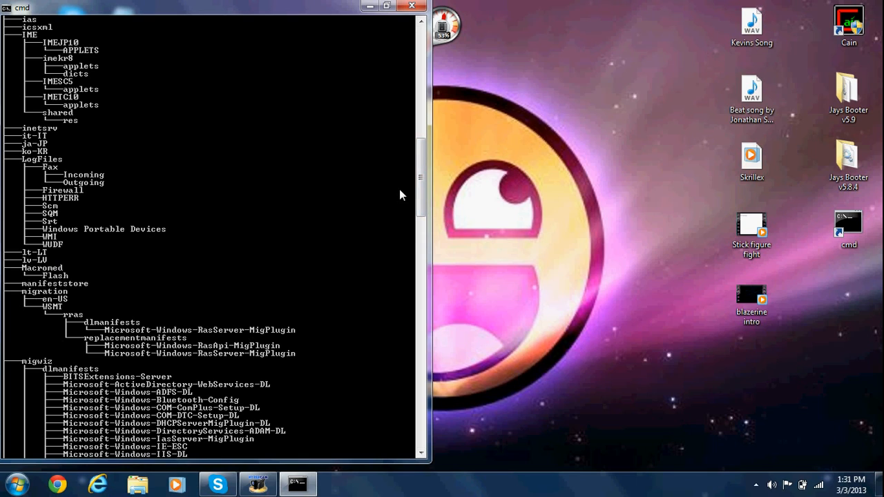
{"action": "scroll", "scroll_direction": "down", "scroll_amount": 3}
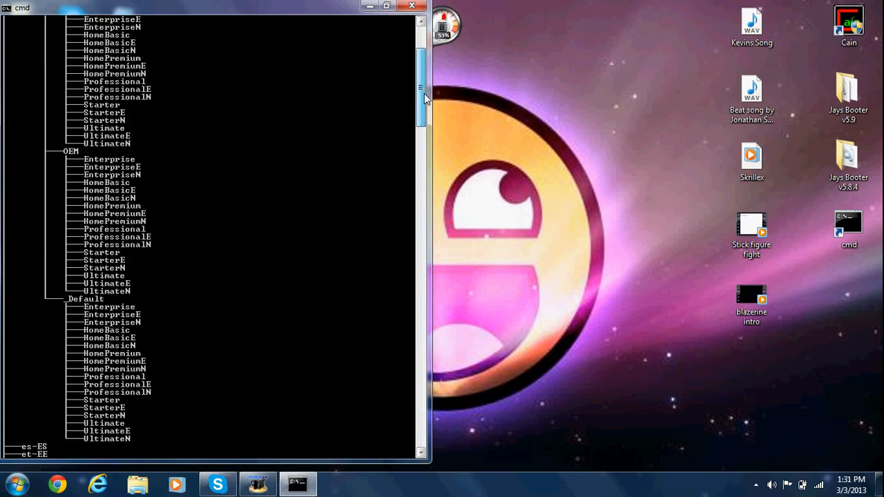
{"action": "left_click", "coordinate": [411, 5]}
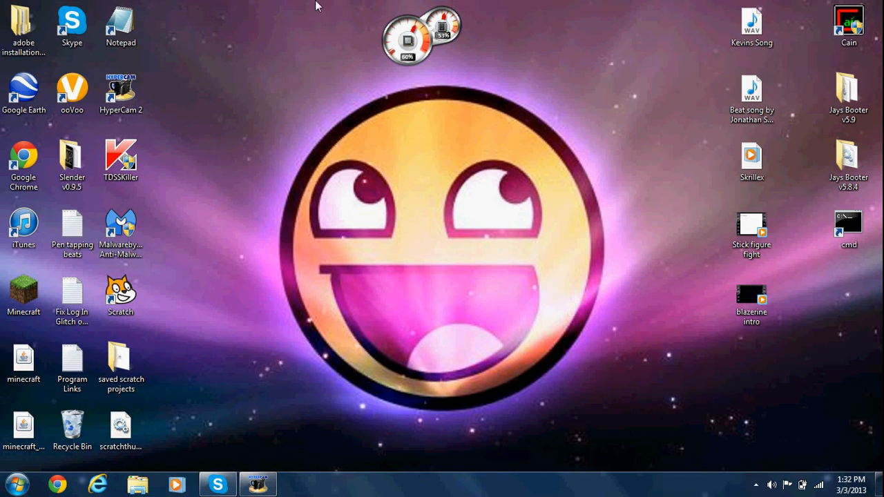
{"action": "mouse_move", "coordinate": [260, 5]}
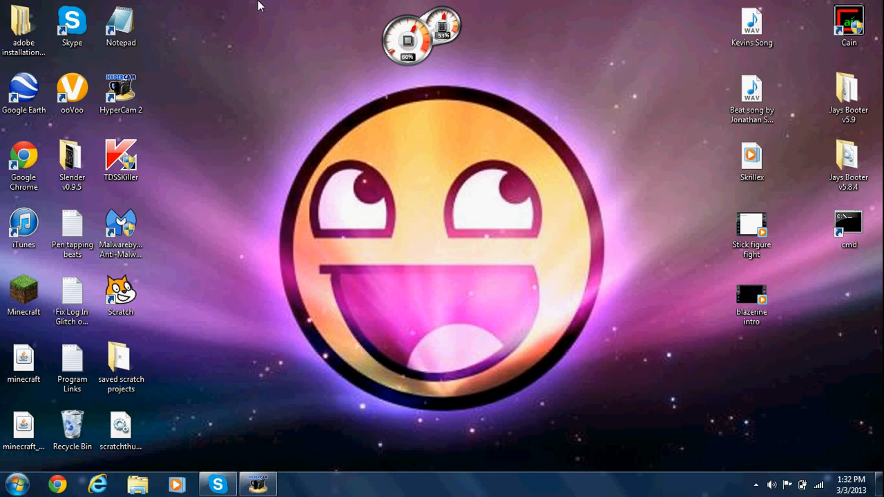
{"action": "mouse_move", "coordinate": [620, 6]}
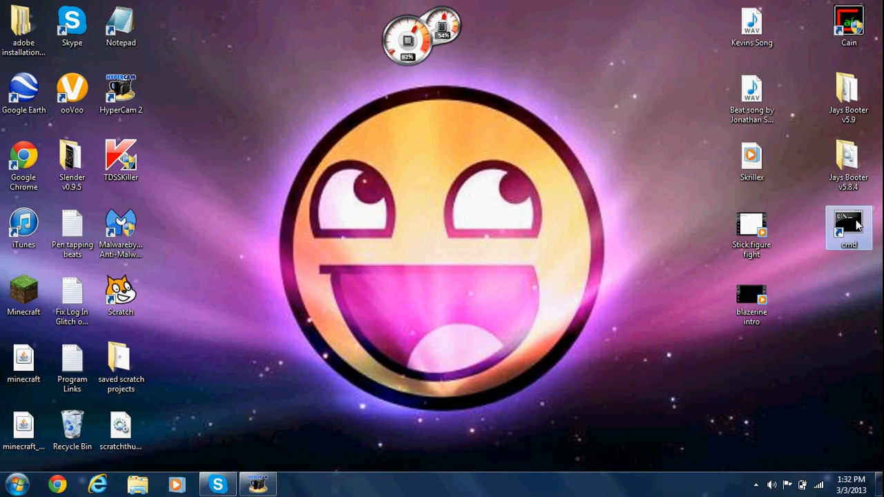
In a fresh console run color 2f then color 2a for light green on green, and show the help.
{"action": "double_click", "coordinate": [848, 228]}
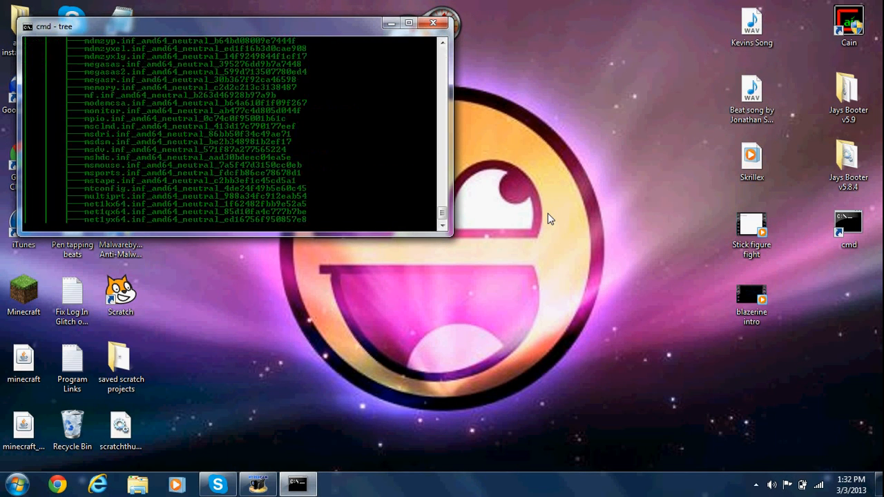
{"action": "left_click", "coordinate": [433, 22]}
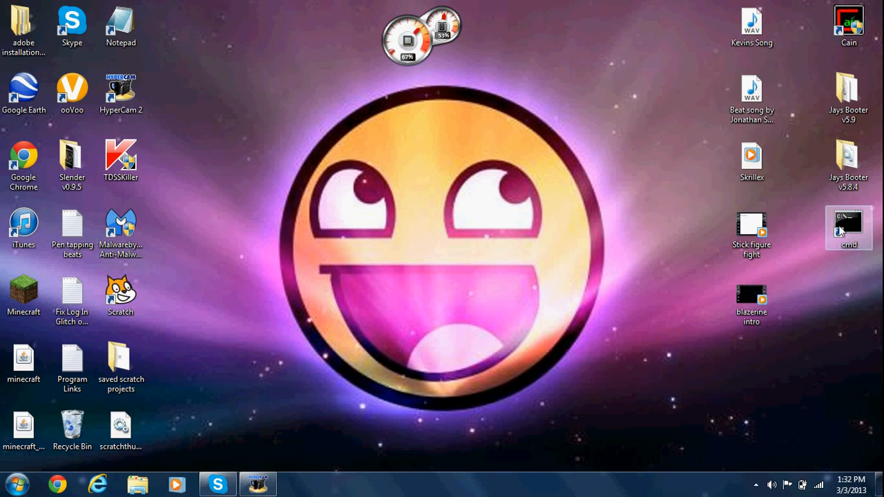
{"action": "double_click", "coordinate": [848, 228]}
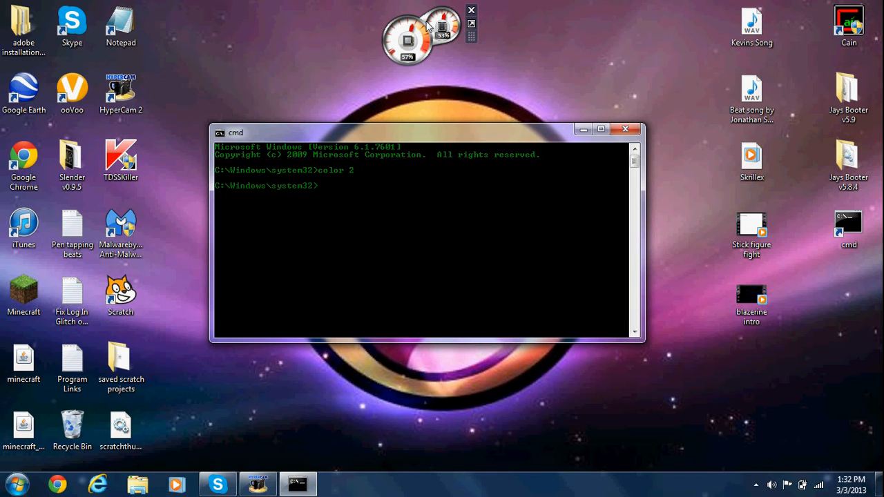
{"action": "type", "text": "color"}
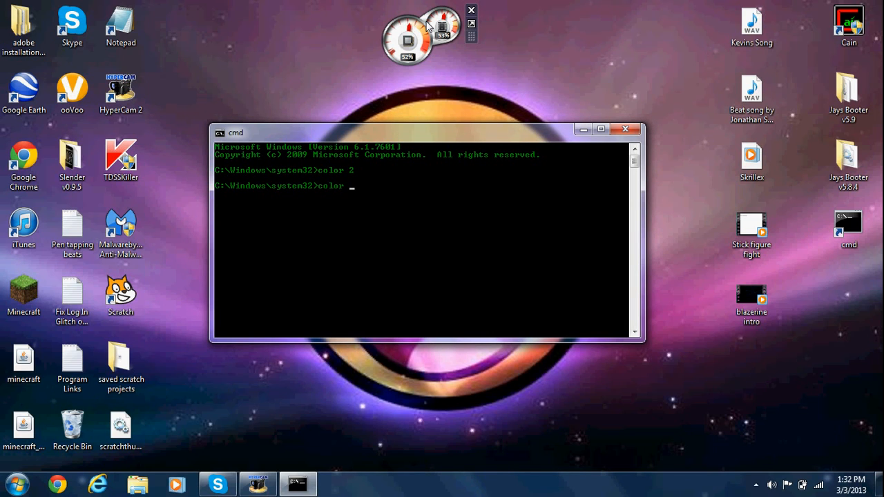
{"action": "type", "text": "2"}
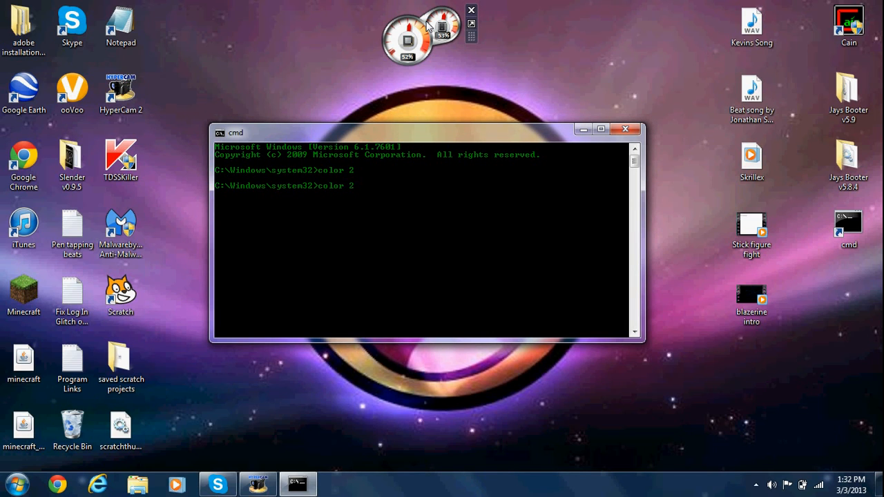
{"action": "key", "text": "Return"}
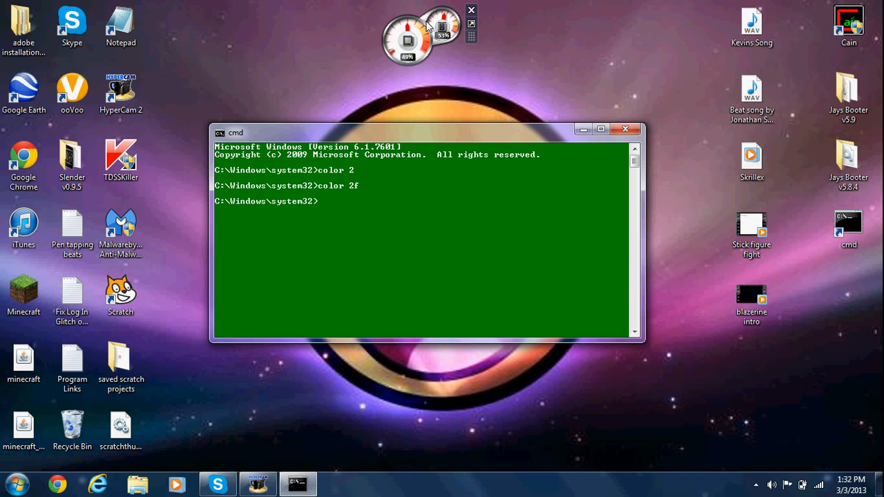
{"action": "type", "text": "color 2"}
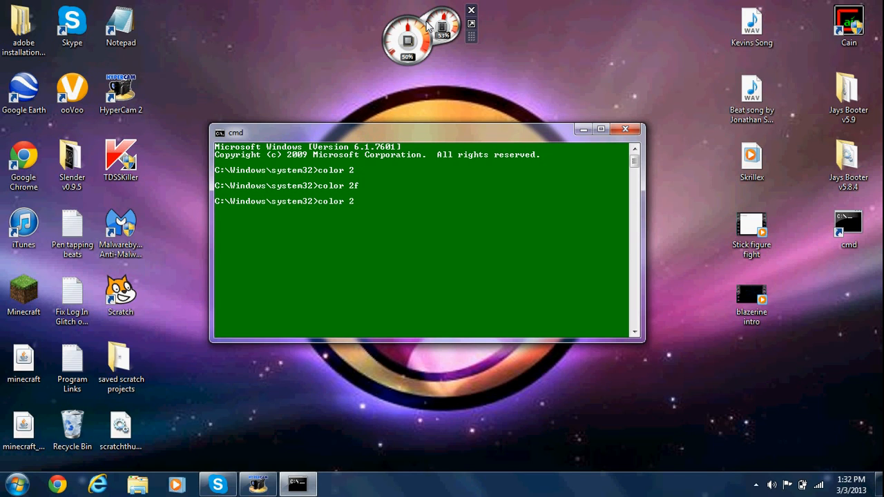
{"action": "key", "text": "Return"}
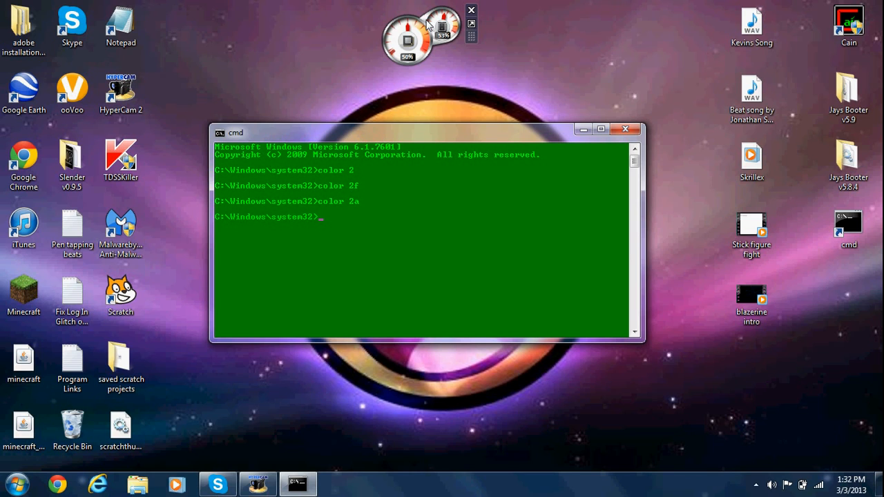
{"action": "type", "text": "d"}
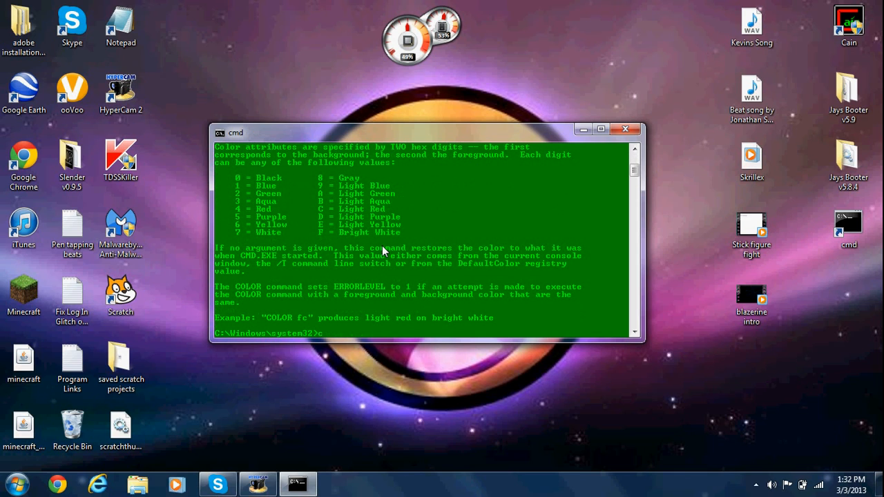
Run color 4d to recolor the console red with pink text.
{"action": "type", "text": "ol"}
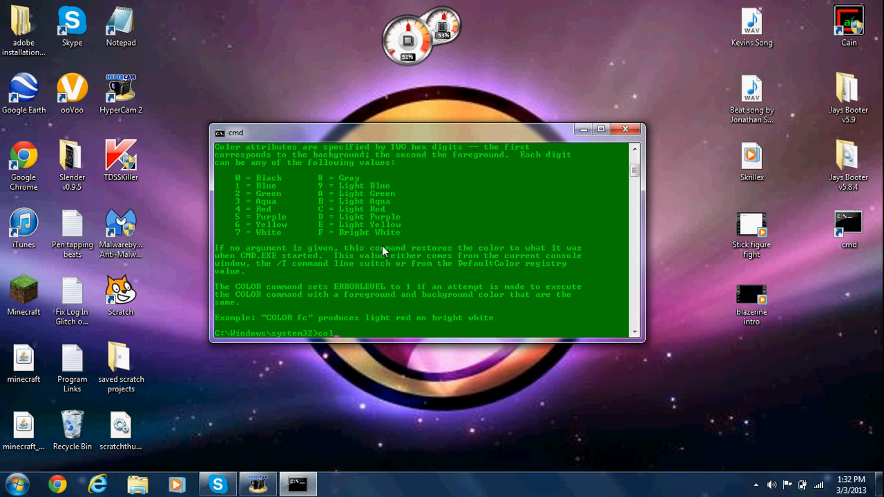
{"action": "type", "text": "or"}
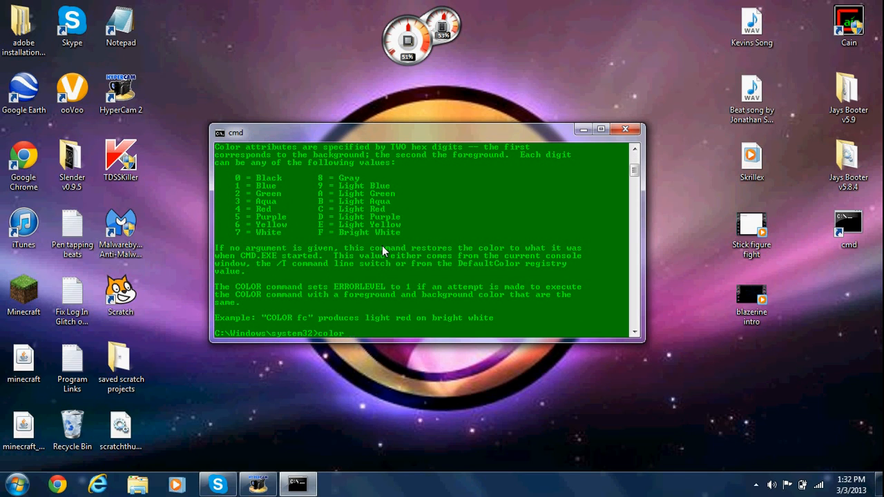
{"action": "type", "text": "4"}
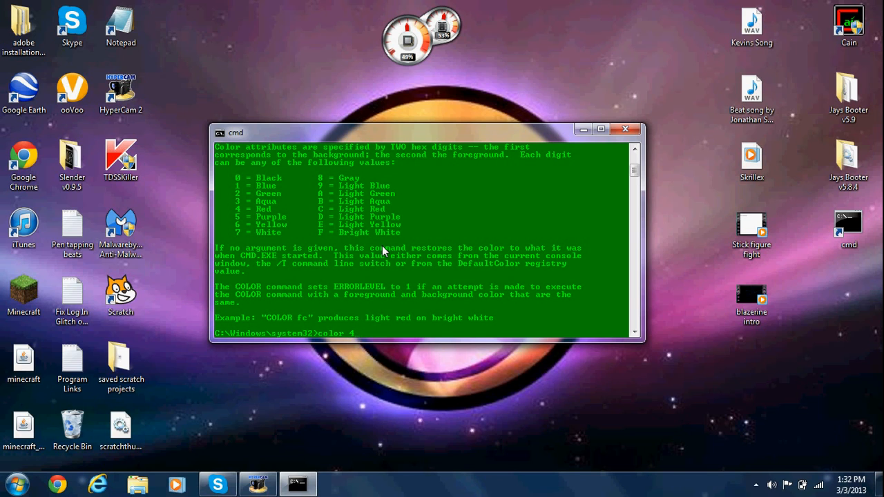
{"action": "key", "text": "Return"}
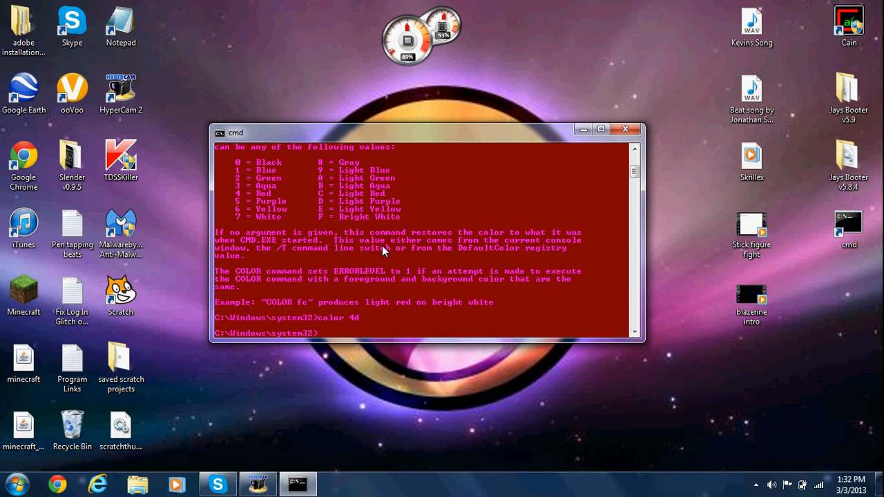
Run tree to print the directory diagram, scroll it and close the console.
{"action": "type", "text": "tr"}
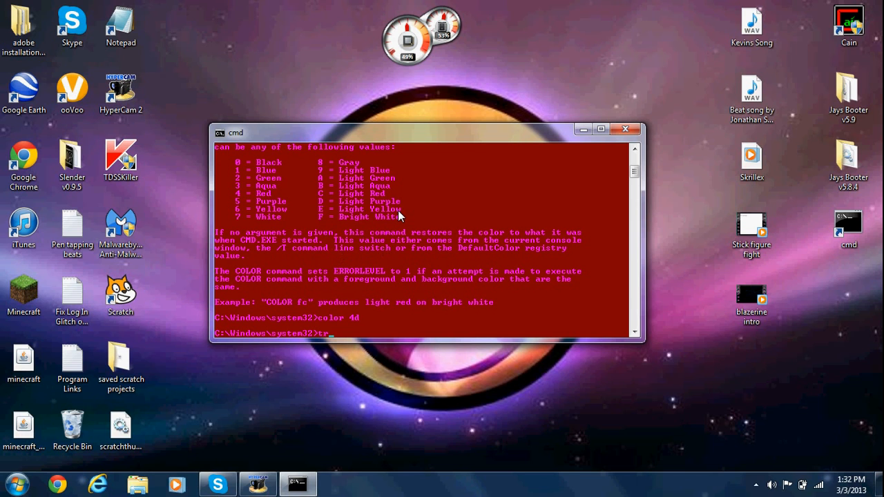
{"action": "type", "text": "ee"}
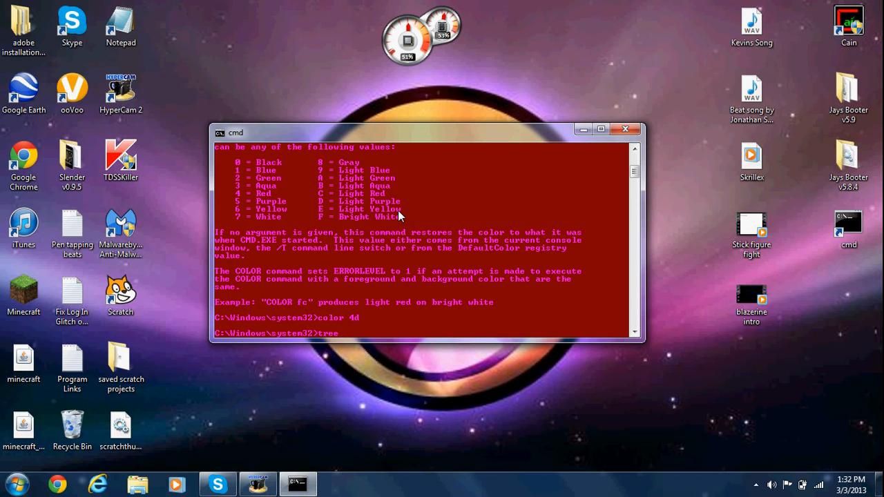
{"action": "key", "text": "Return"}
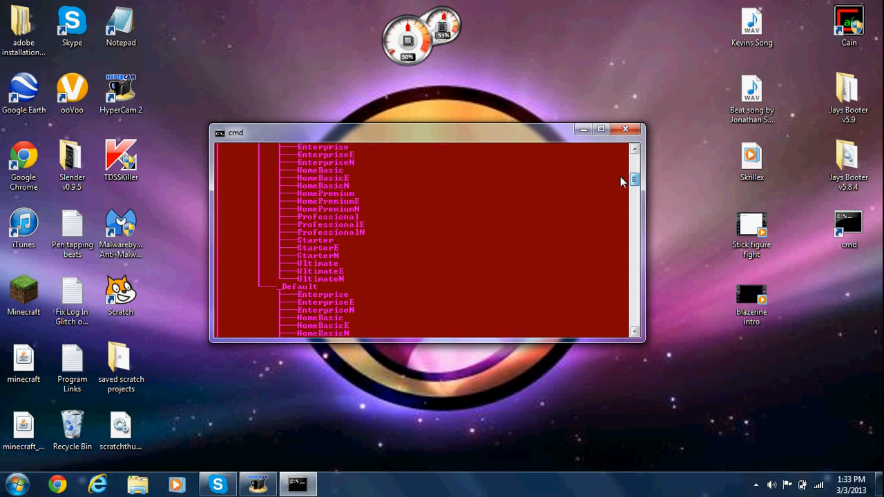
{"action": "scroll", "scroll_direction": "down", "scroll_amount": 3}
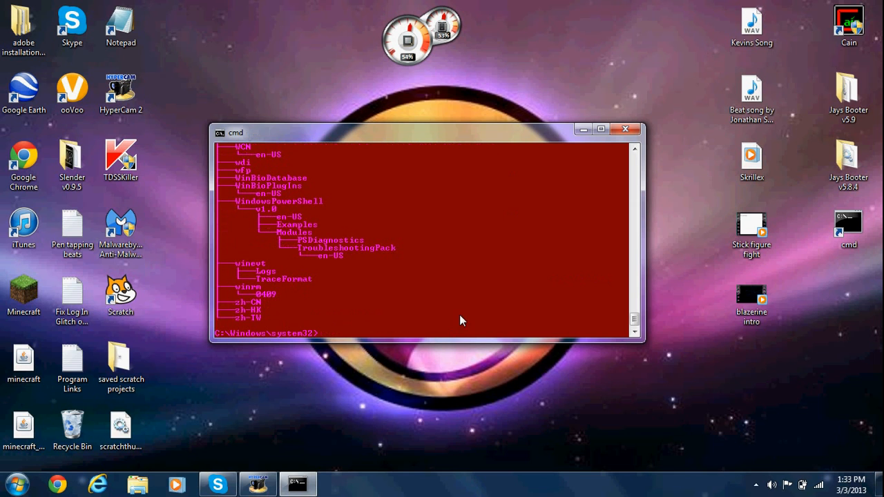
{"action": "left_click", "coordinate": [625, 130]}
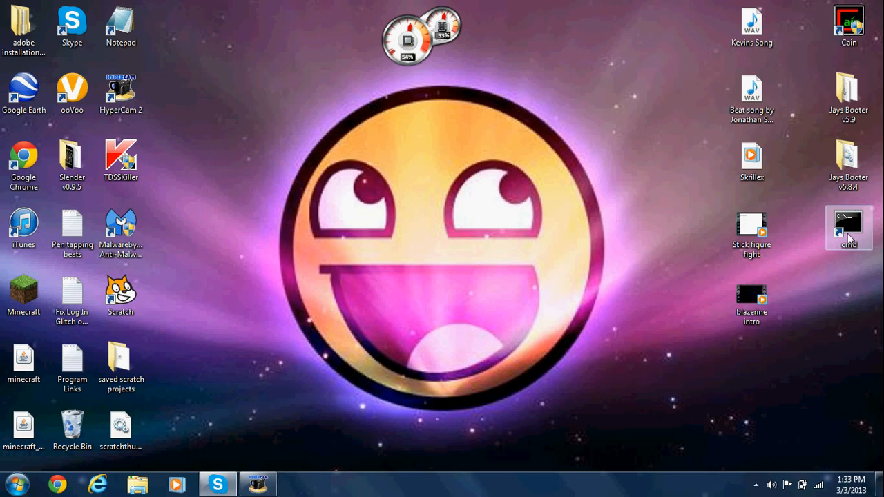
{"action": "double_click", "coordinate": [848, 228]}
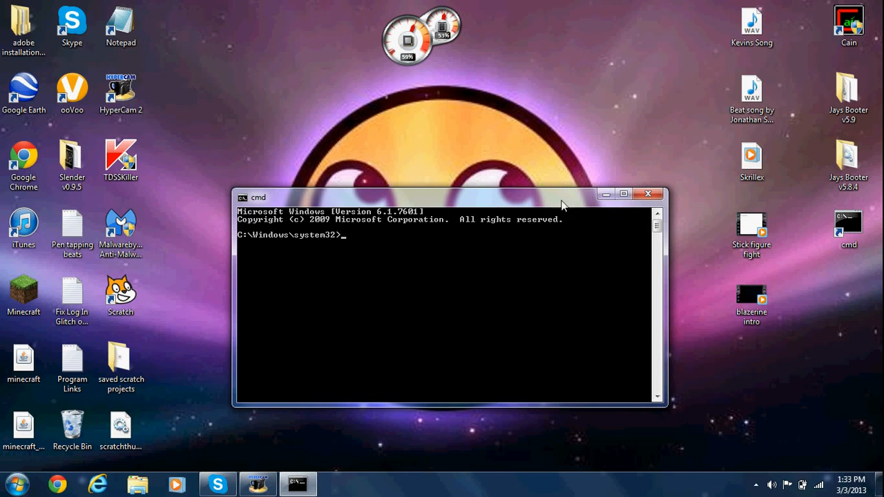
{"action": "mouse_move", "coordinate": [338, 251]}
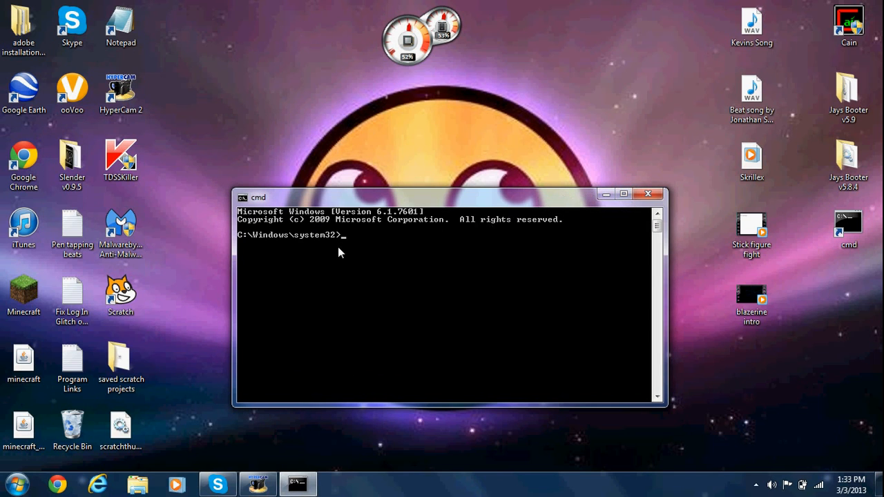
{"action": "mouse_move", "coordinate": [564, 221]}
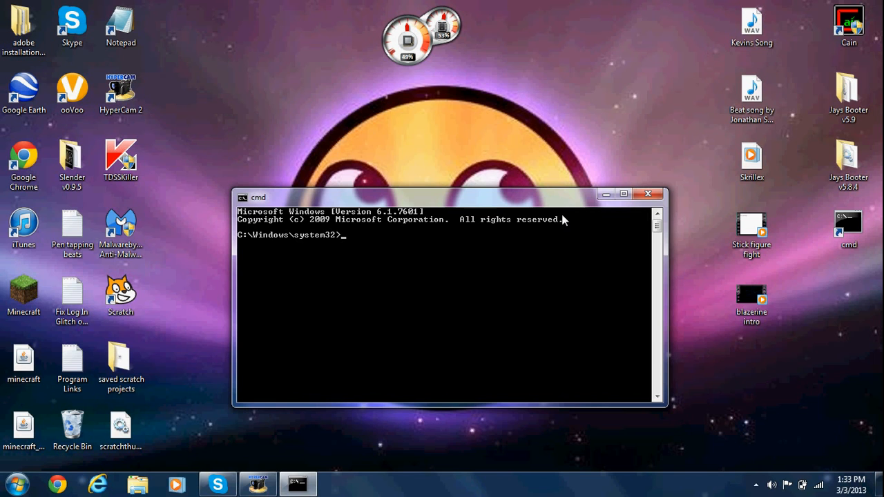
{"action": "left_click", "coordinate": [647, 194]}
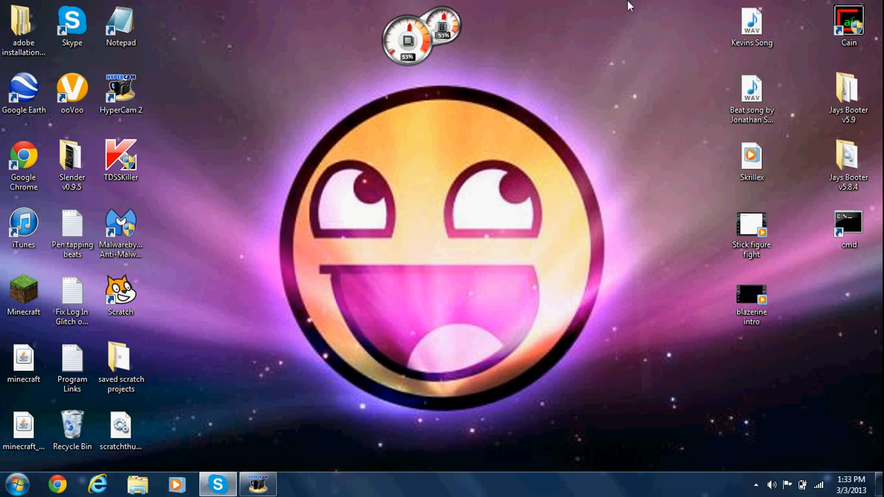